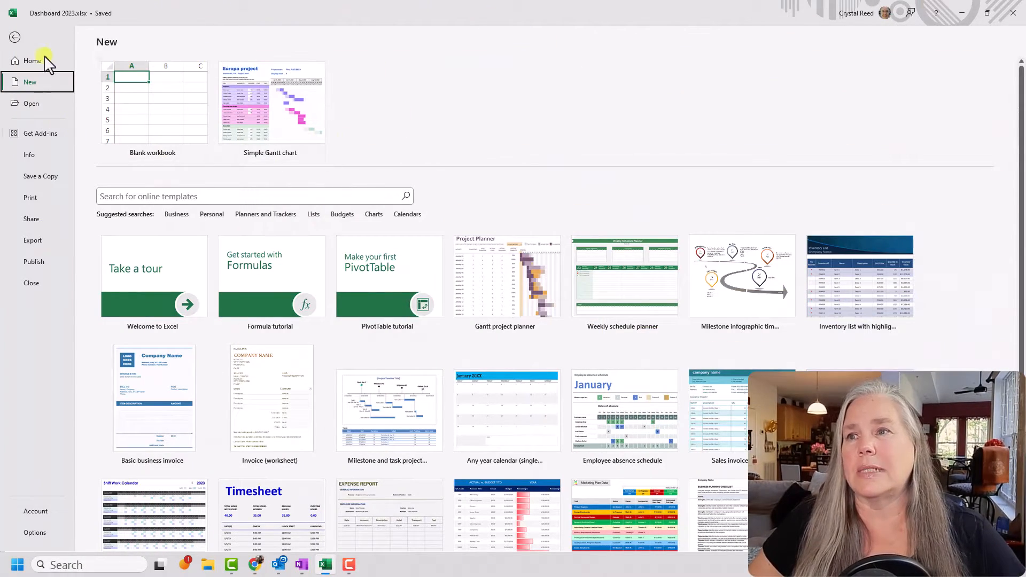
{"action": "mouse_move", "coordinate": [82, 50]}
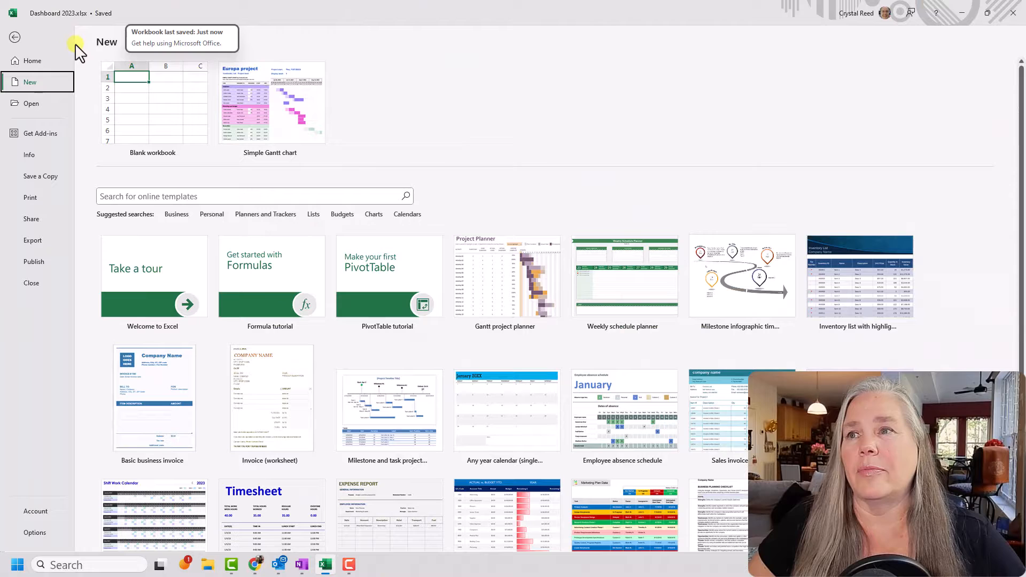
{"action": "mouse_move", "coordinate": [98, 107]}
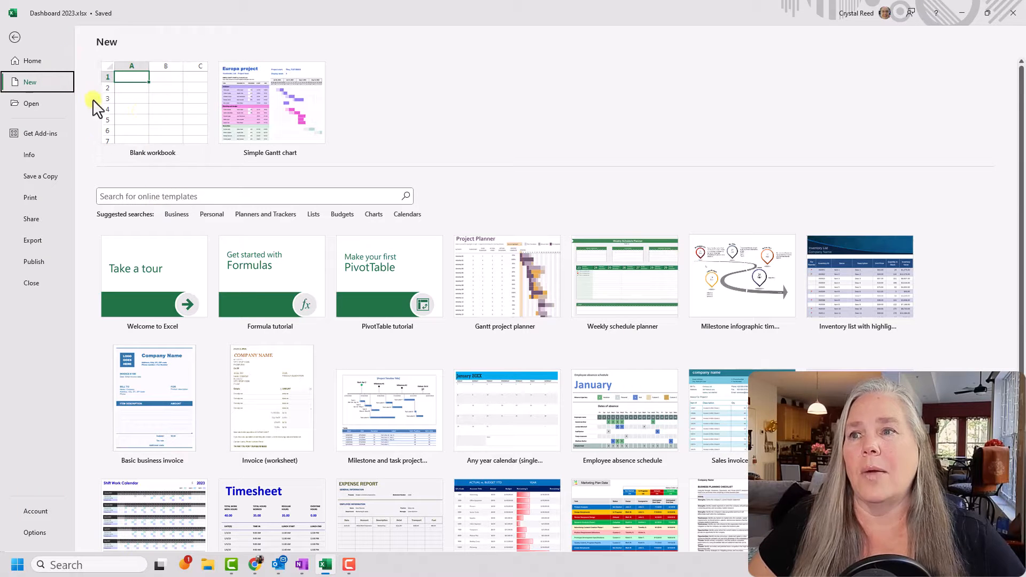
{"action": "mouse_move", "coordinate": [155, 133]}
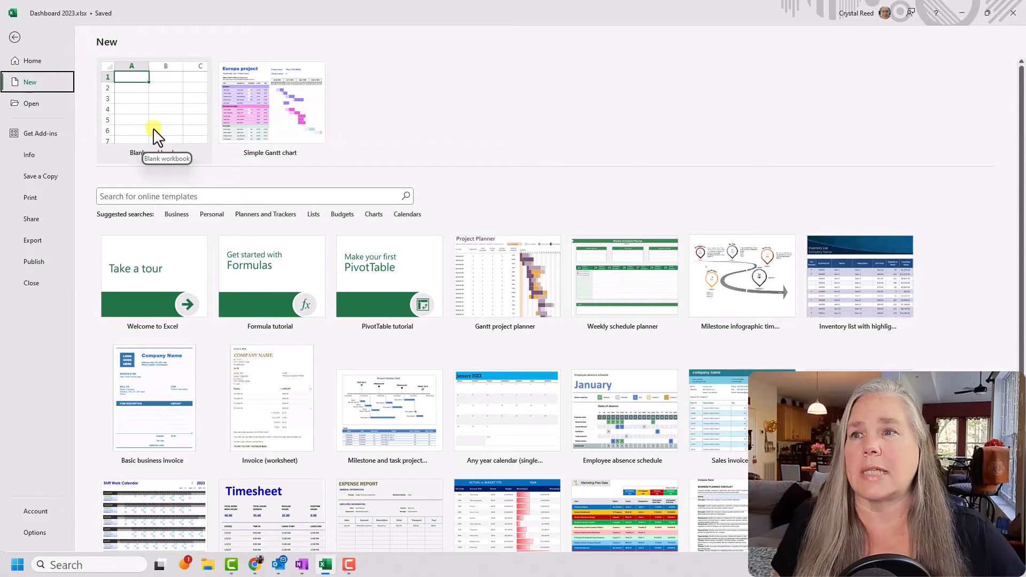
Start a new blank Excel workbook.
{"action": "left_click", "coordinate": [154, 104]}
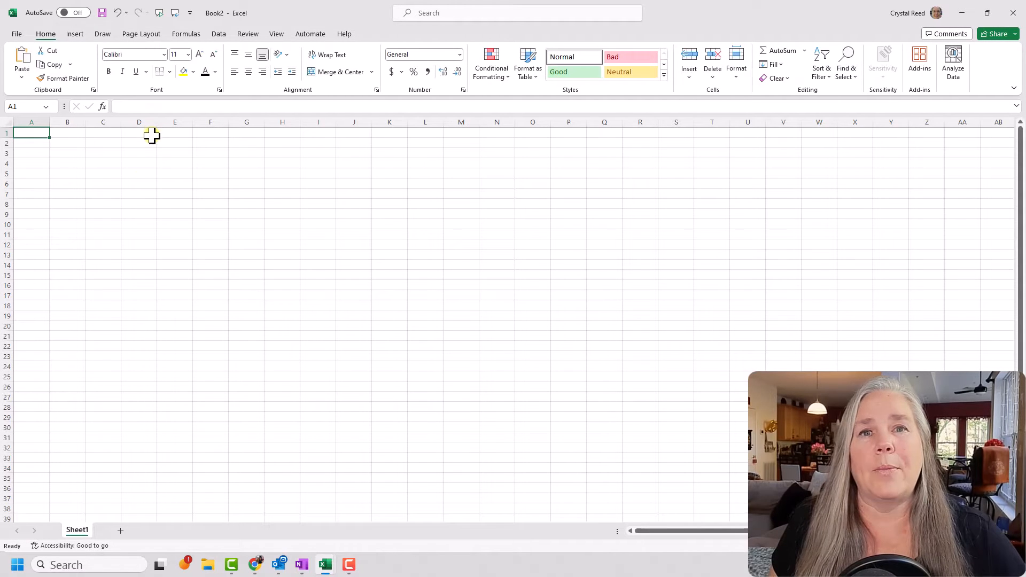
{"action": "mouse_move", "coordinate": [47, 158]}
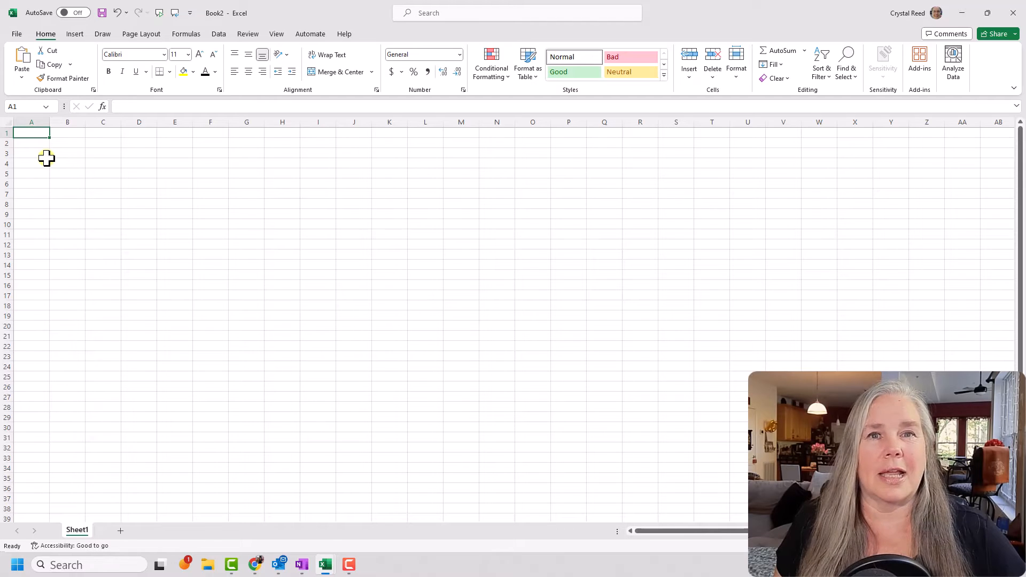
{"action": "mouse_move", "coordinate": [64, 164]}
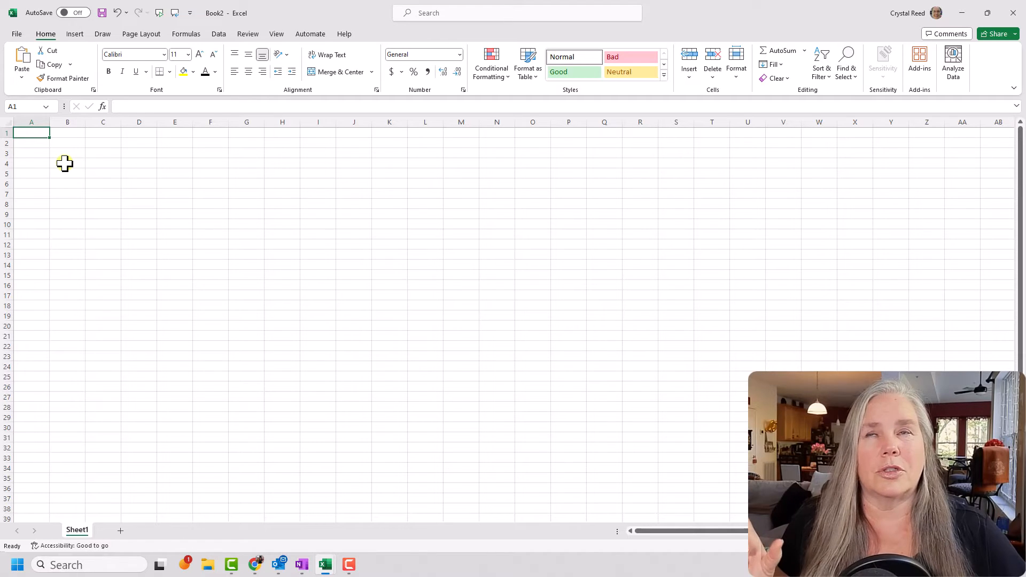
{"action": "mouse_move", "coordinate": [69, 156]}
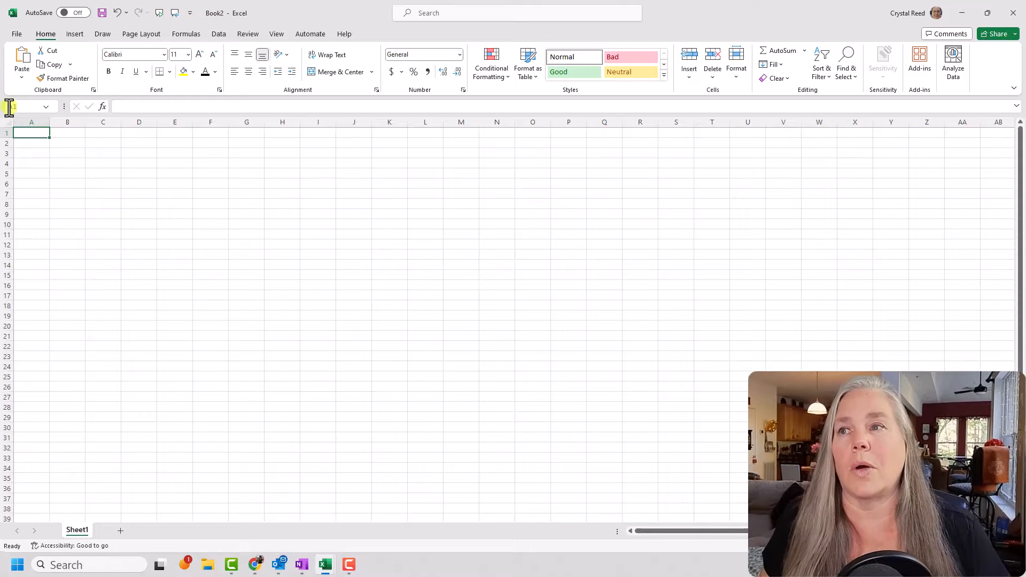
Enter Dec 1, 2023 in A1 and Dec 2, 2023 in A2 as the start of a date list.
{"action": "left_click", "coordinate": [30, 133]}
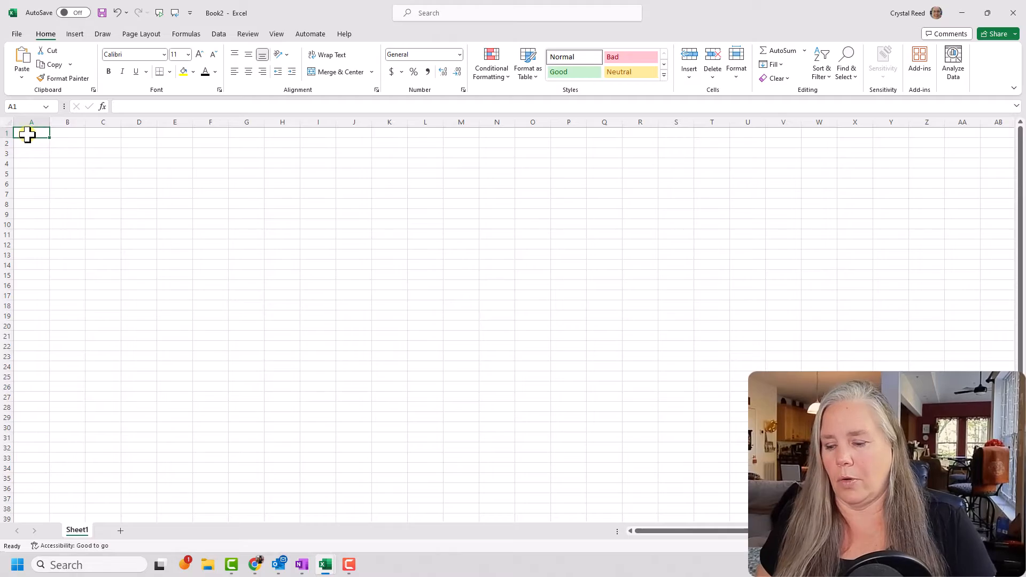
{"action": "type", "text": "Dec"}
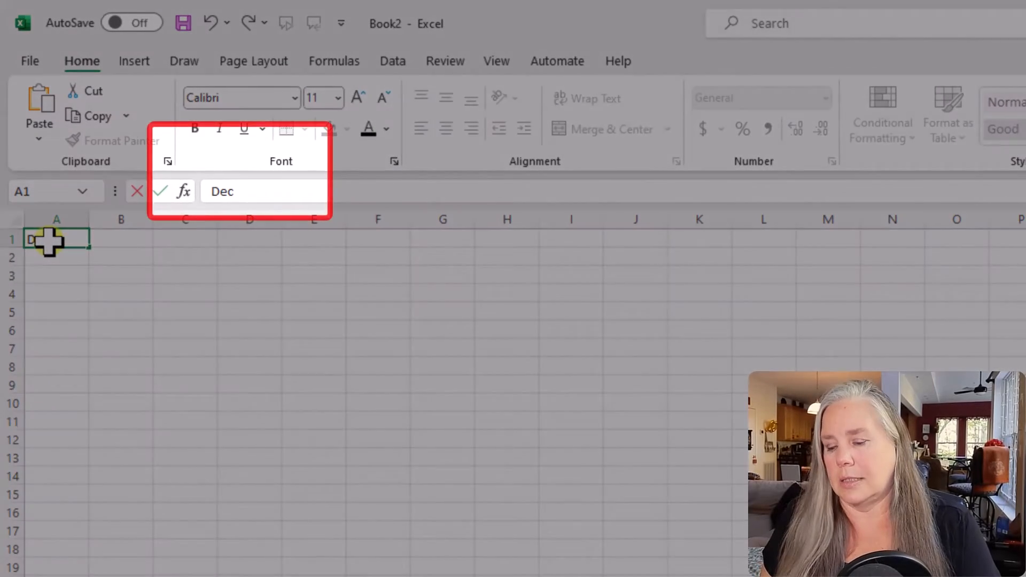
{"action": "type", "text": "1, 202"}
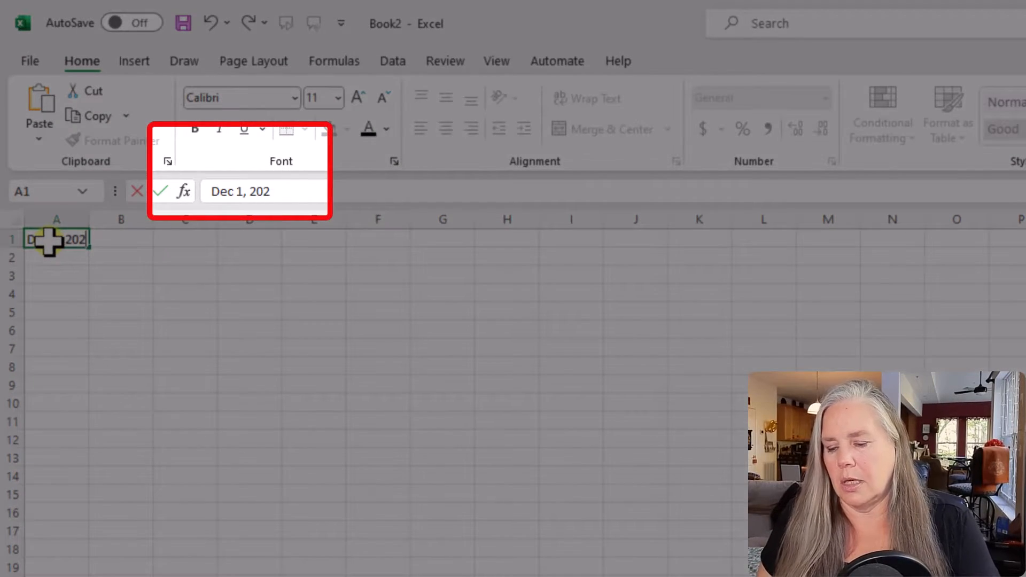
{"action": "type", "text": "3"}
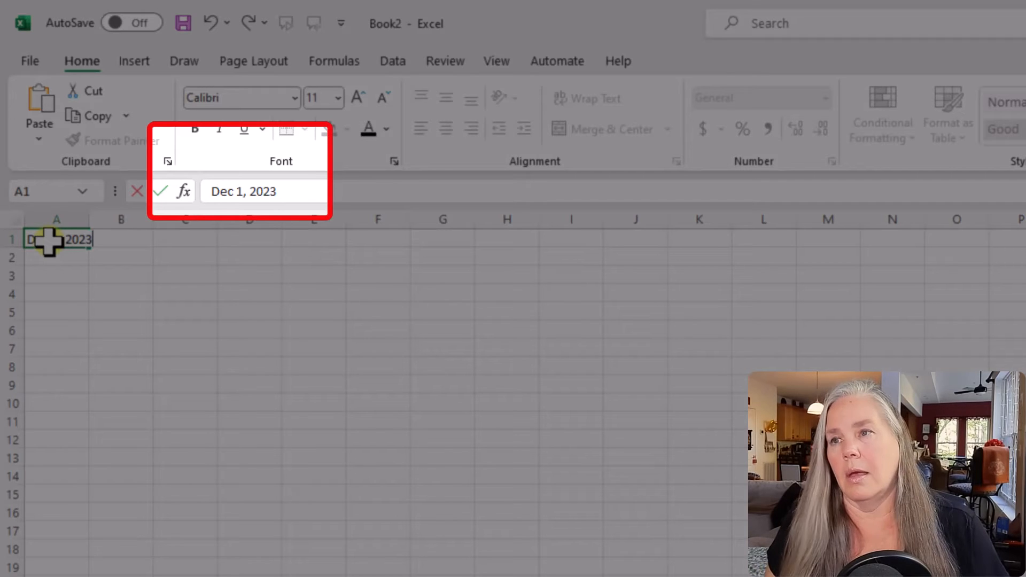
{"action": "key", "text": "Enter"}
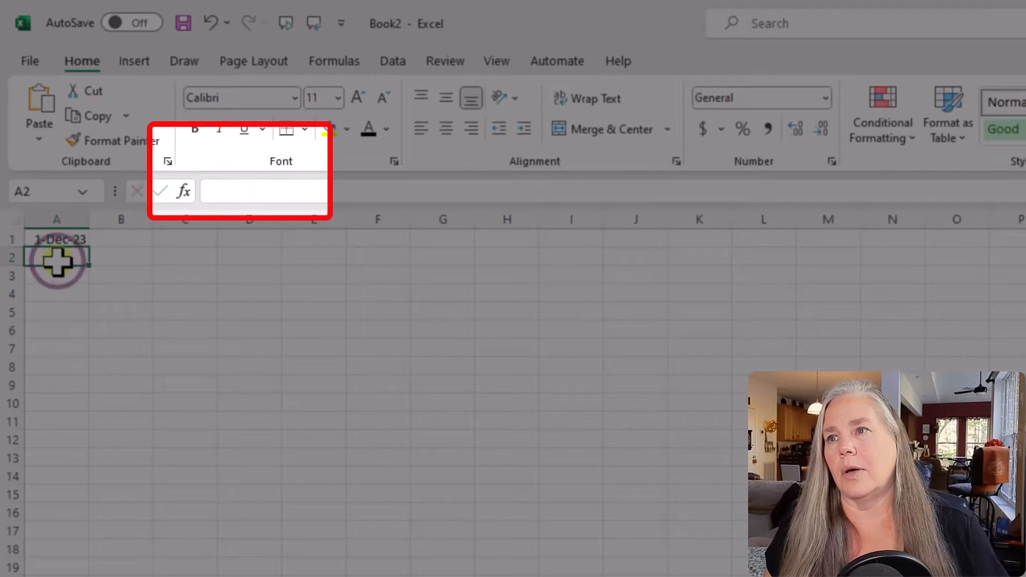
{"action": "type", "text": "Dec 2,"}
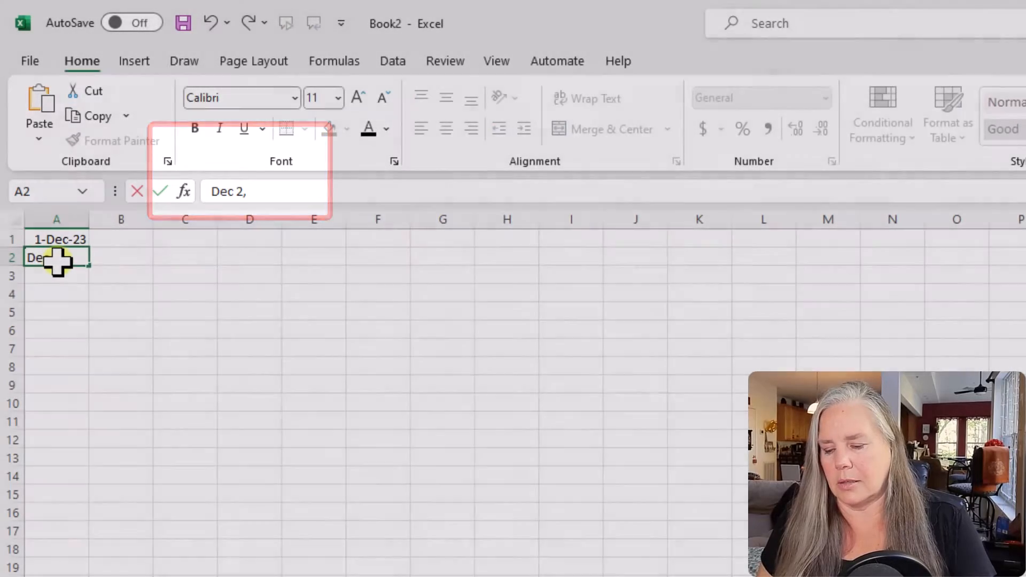
{"action": "key", "text": "Enter"}
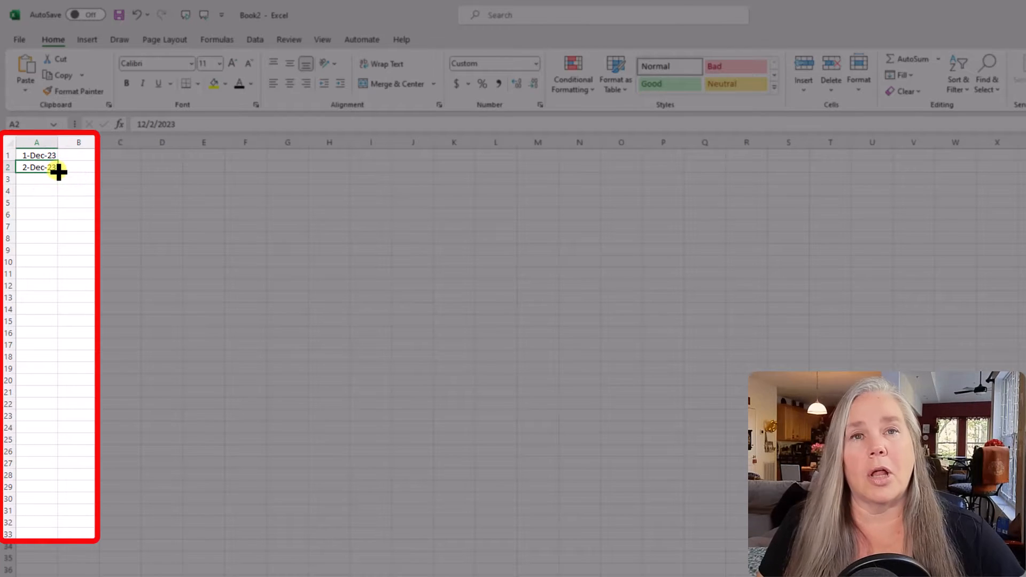
AutoFill the date series down column A from 1-Dec-23 through 31-Dec-23.
{"action": "left_click", "coordinate": [36, 155]}
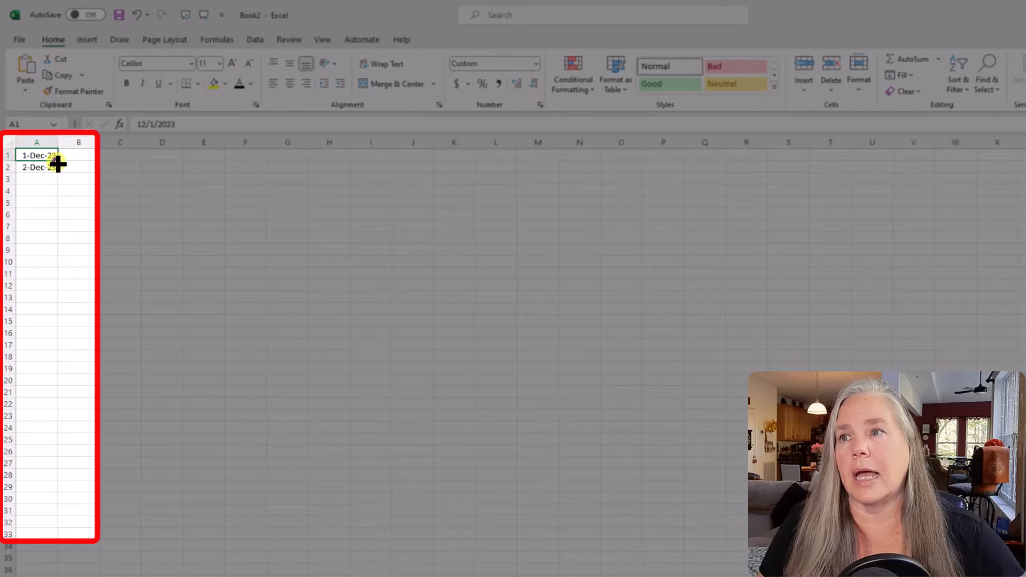
{"action": "left_click_drag", "start_coordinate": [59, 167], "coordinate": [54, 218]}
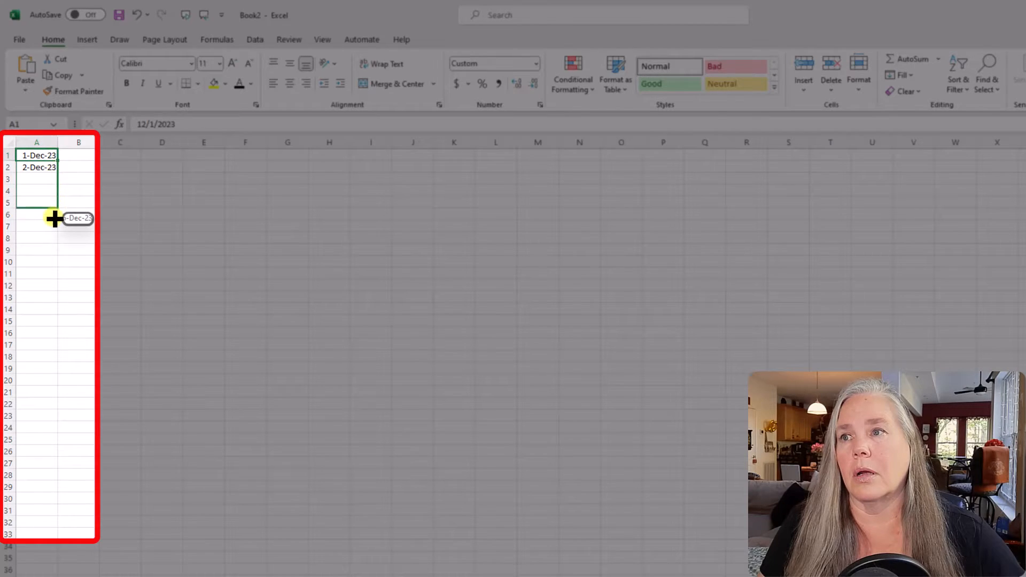
{"action": "left_click_drag", "start_coordinate": [55, 219], "coordinate": [51, 342]}
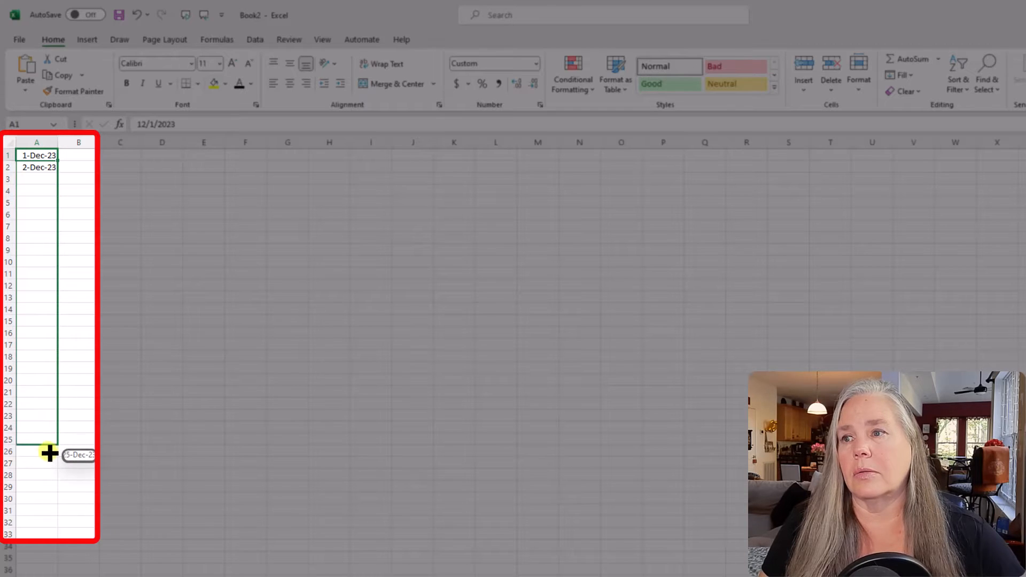
{"action": "left_click_drag", "start_coordinate": [50, 454], "coordinate": [44, 518]}
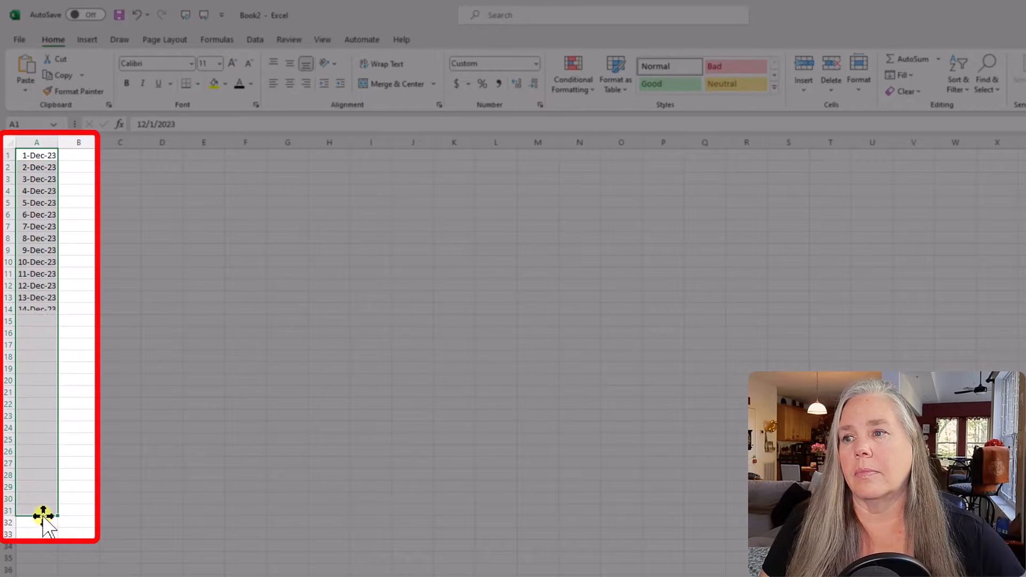
{"action": "left_click_drag", "start_coordinate": [42, 516], "coordinate": [59, 518]}
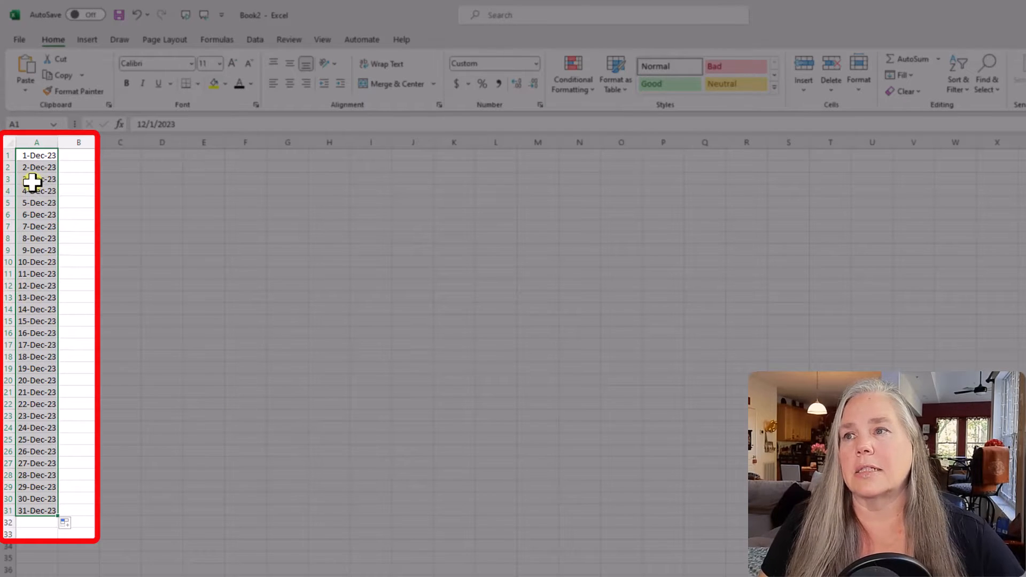
{"action": "mouse_move", "coordinate": [38, 424]}
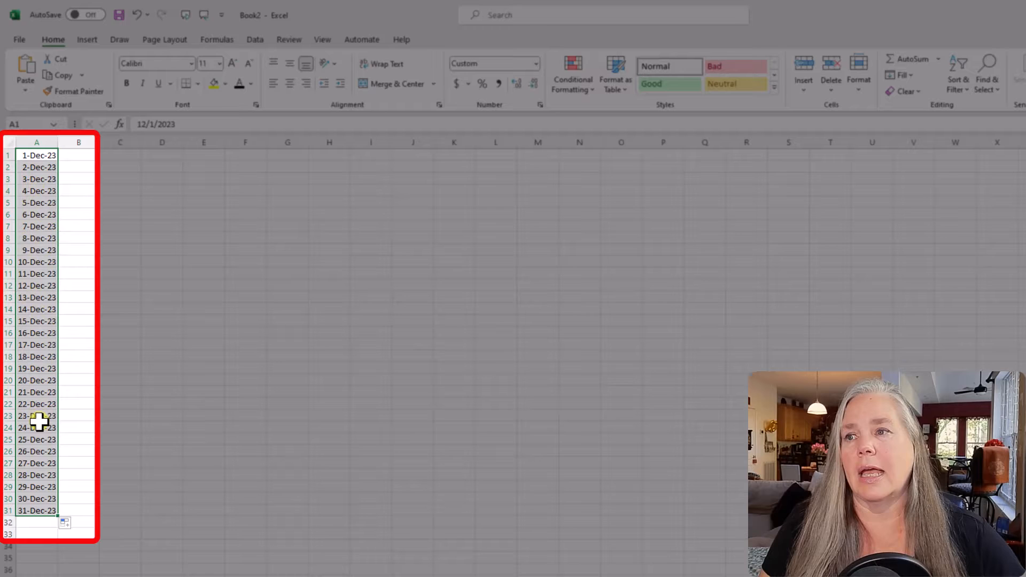
{"action": "mouse_move", "coordinate": [316, 436]}
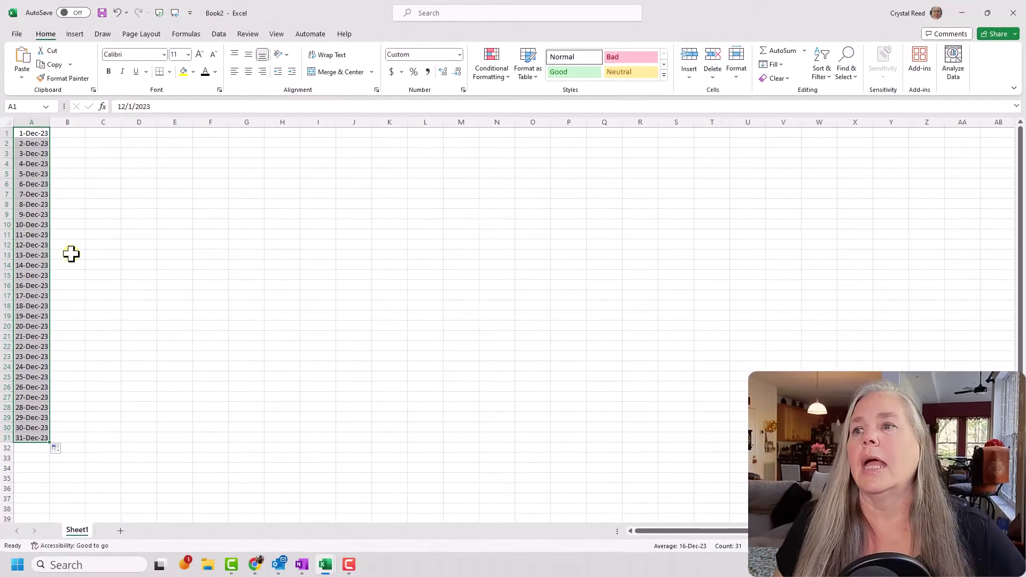
Copy the column of December 2023 dates from Excel.
{"action": "right_click", "coordinate": [27, 234]}
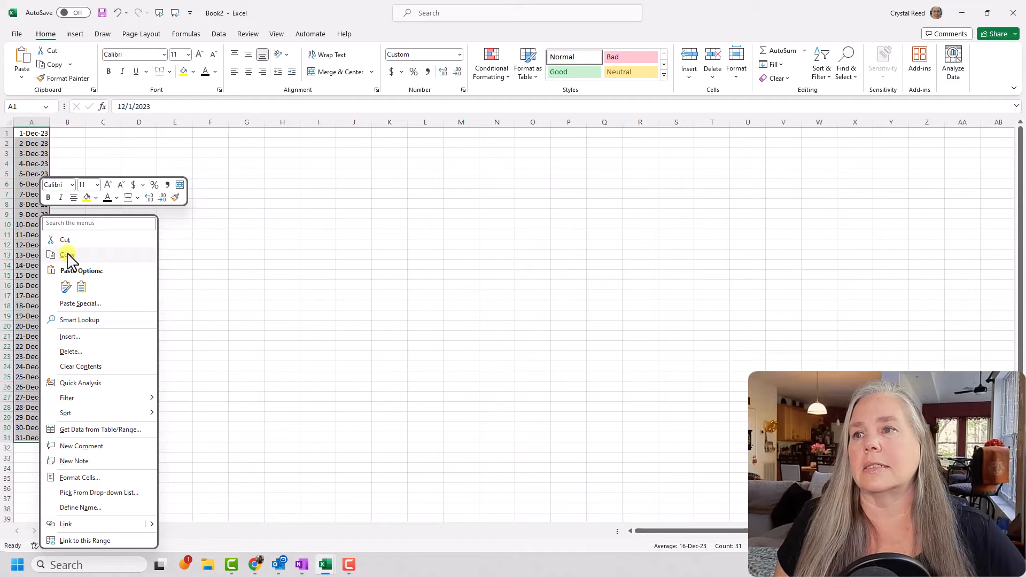
{"action": "left_click", "coordinate": [302, 564]}
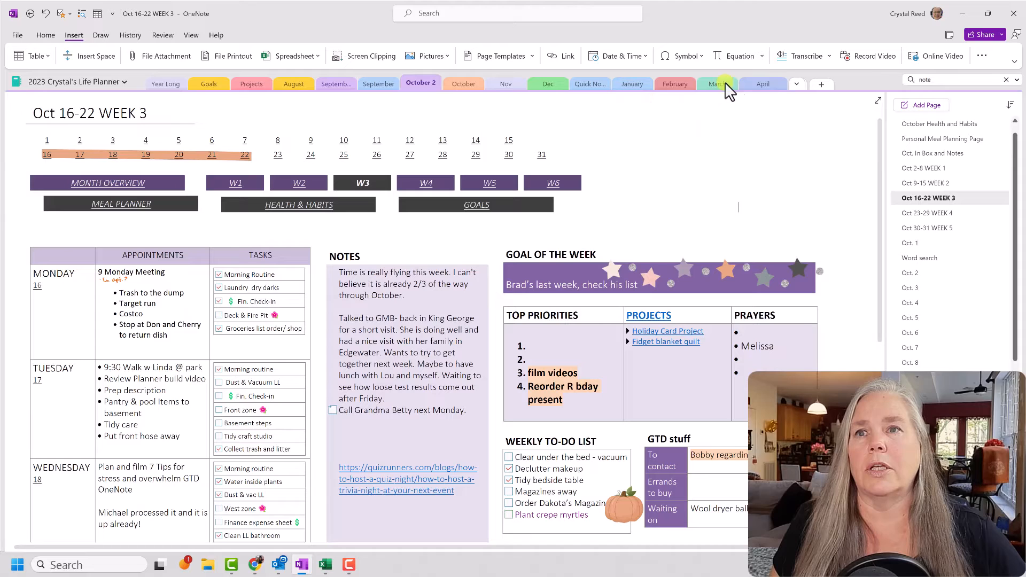
Switch the planner notebook to its Dec section via the overflow section tabs.
{"action": "left_click", "coordinate": [797, 83]}
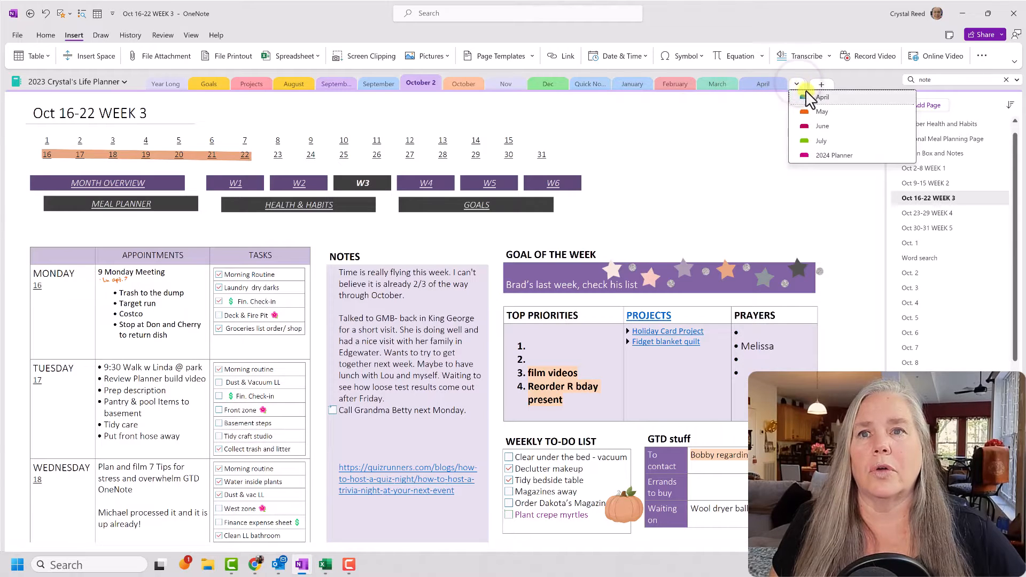
{"action": "mouse_move", "coordinate": [826, 159]}
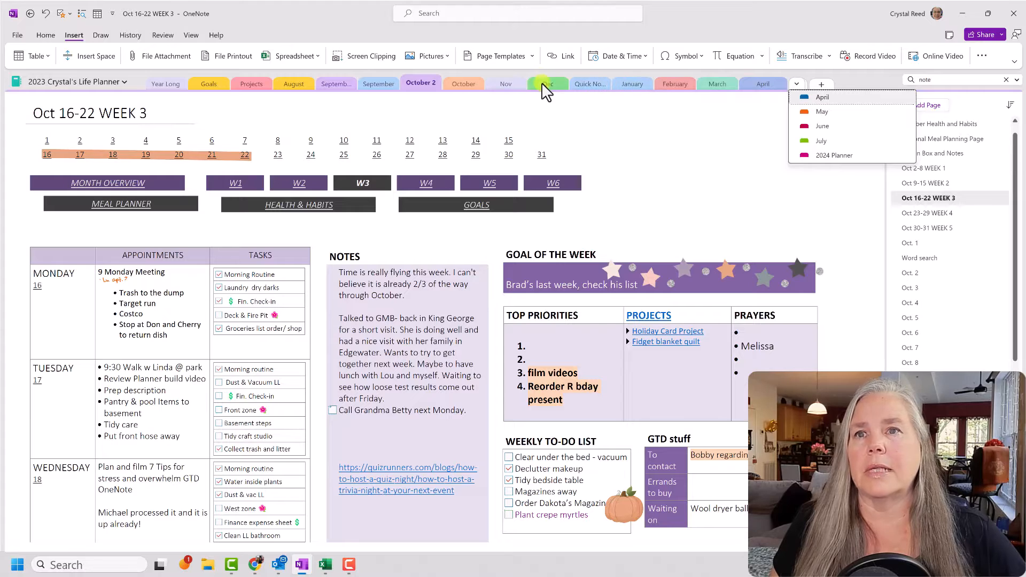
{"action": "left_click", "coordinate": [548, 83]}
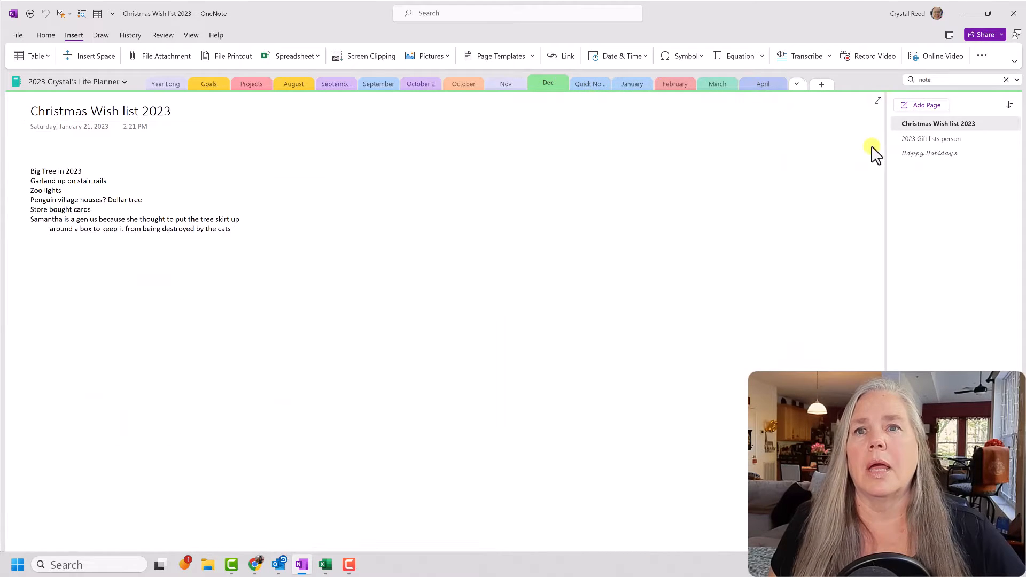
{"action": "left_click", "coordinate": [922, 105]}
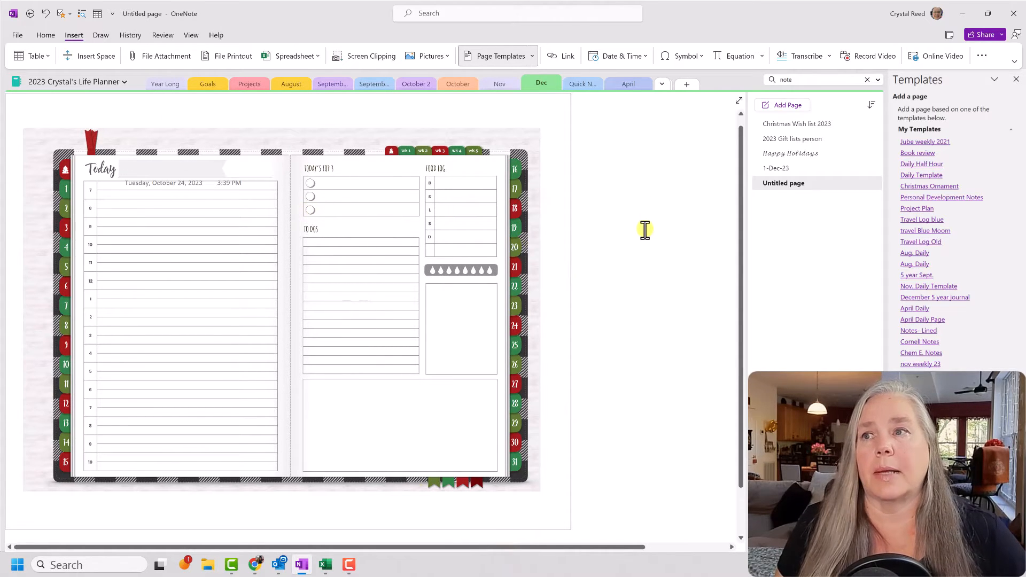
{"action": "mouse_move", "coordinate": [233, 170]}
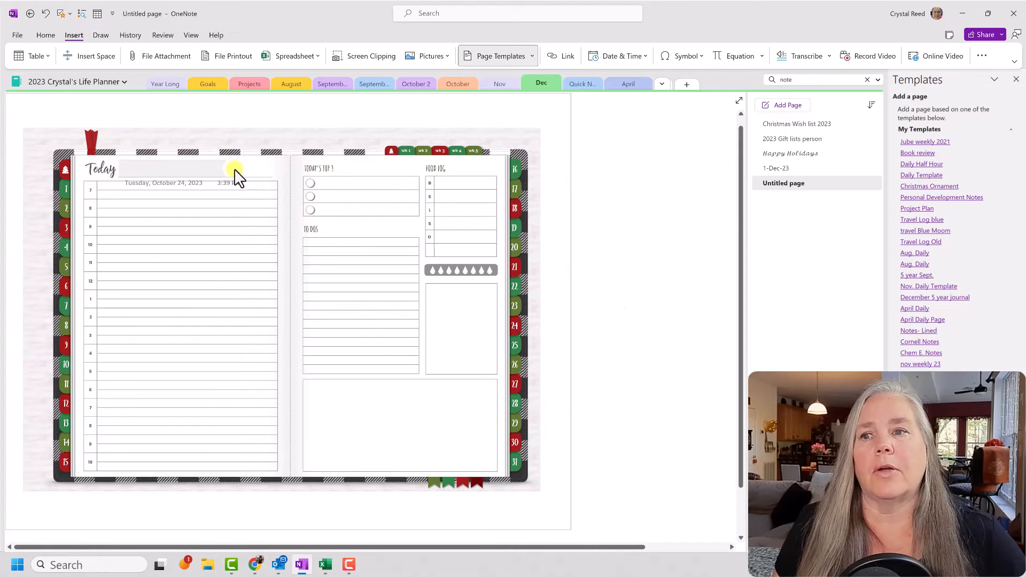
{"action": "mouse_move", "coordinate": [360, 234]}
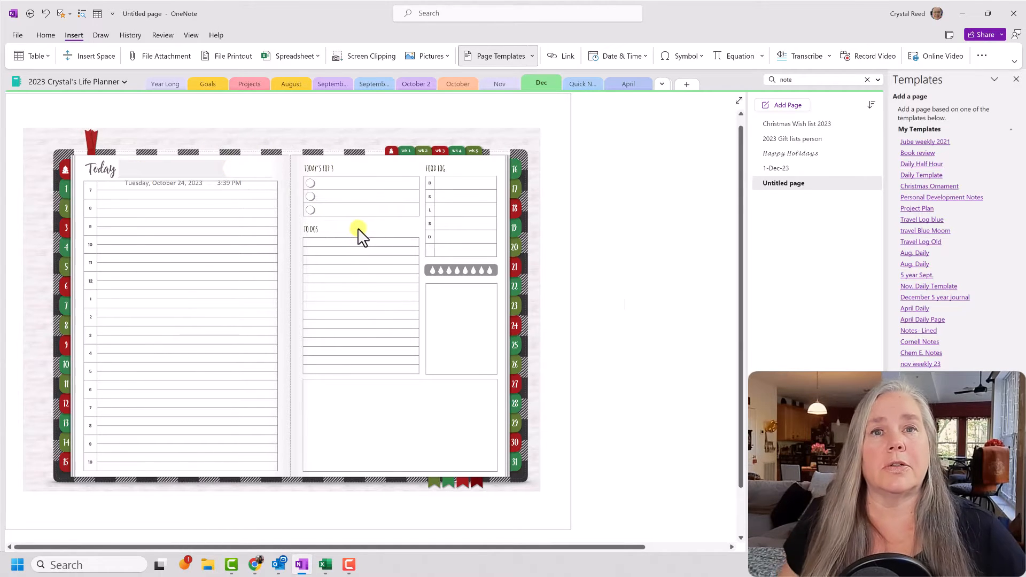
{"action": "mouse_move", "coordinate": [603, 276]}
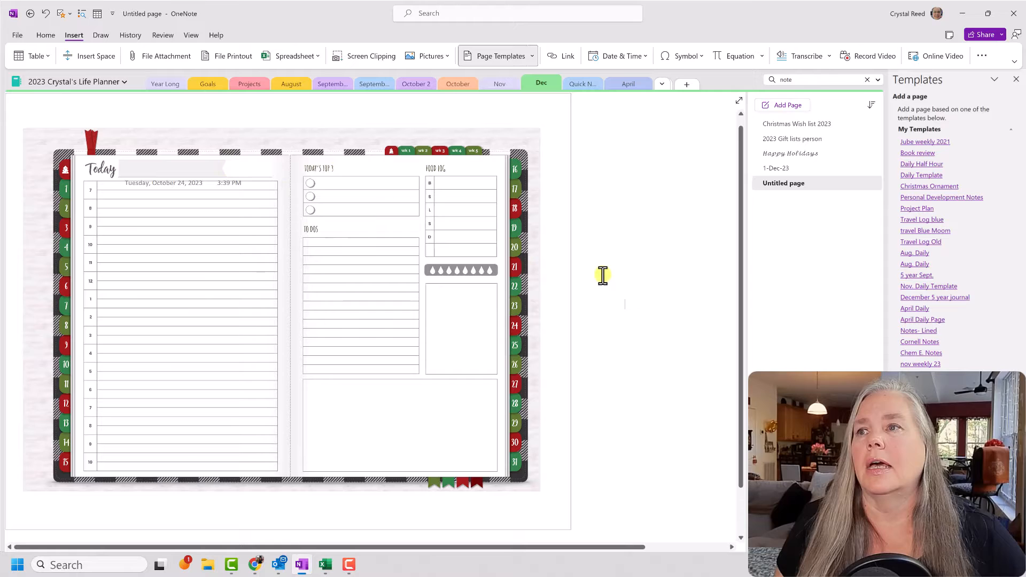
{"action": "mouse_move", "coordinate": [600, 297]}
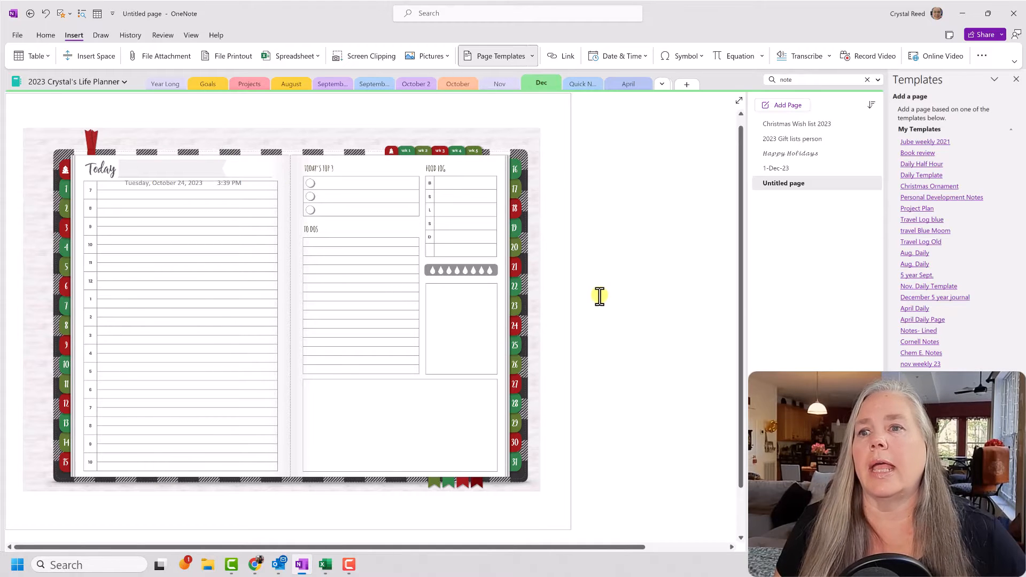
{"action": "mouse_move", "coordinate": [141, 466]}
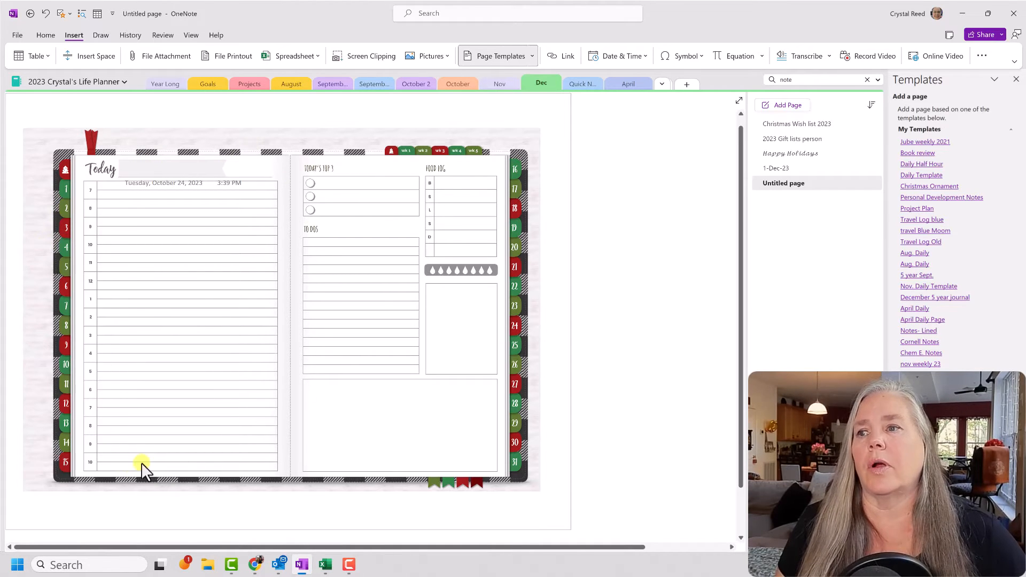
{"action": "mouse_move", "coordinate": [528, 396]}
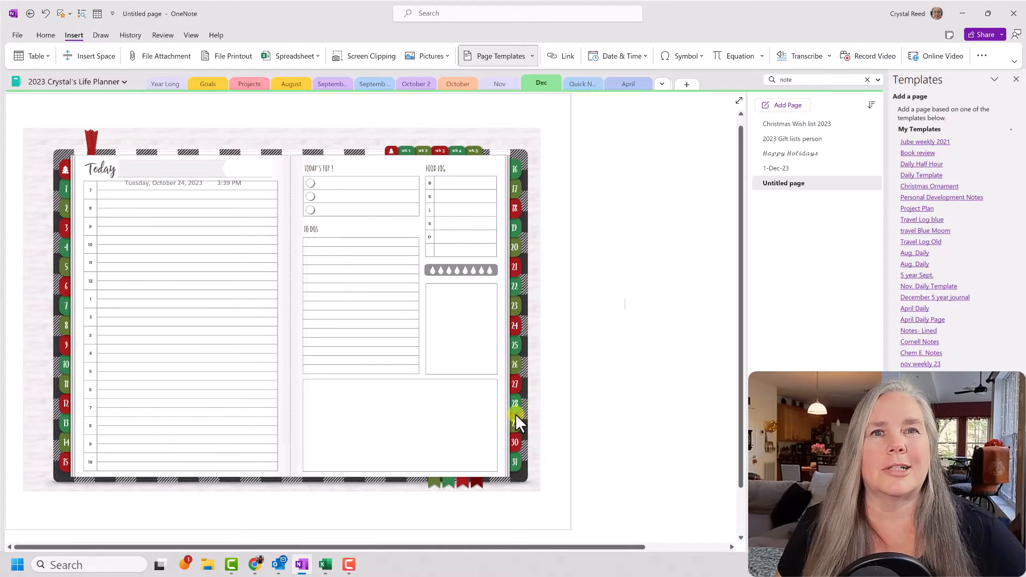
{"action": "mouse_move", "coordinate": [475, 326]}
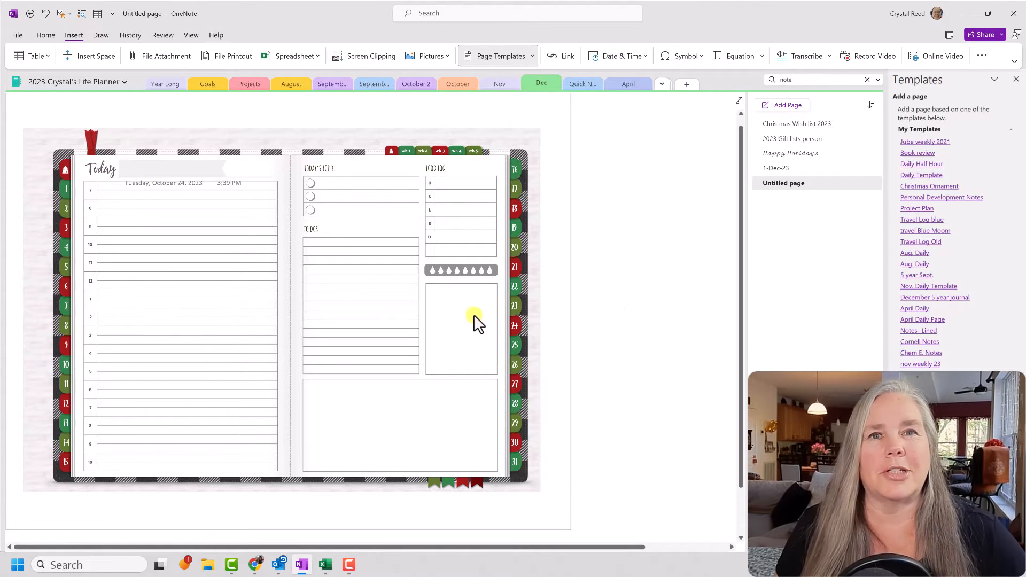
{"action": "mouse_move", "coordinate": [256, 323]}
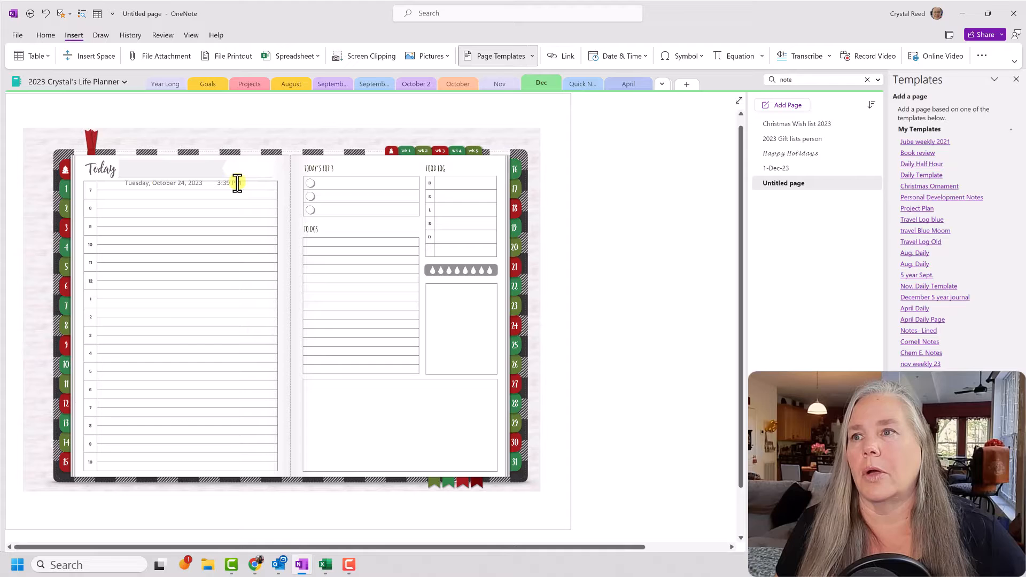
Cut the auto-inserted time stamp and October 24, 2023 date stamp from the untitled page.
{"action": "left_click", "coordinate": [245, 183]}
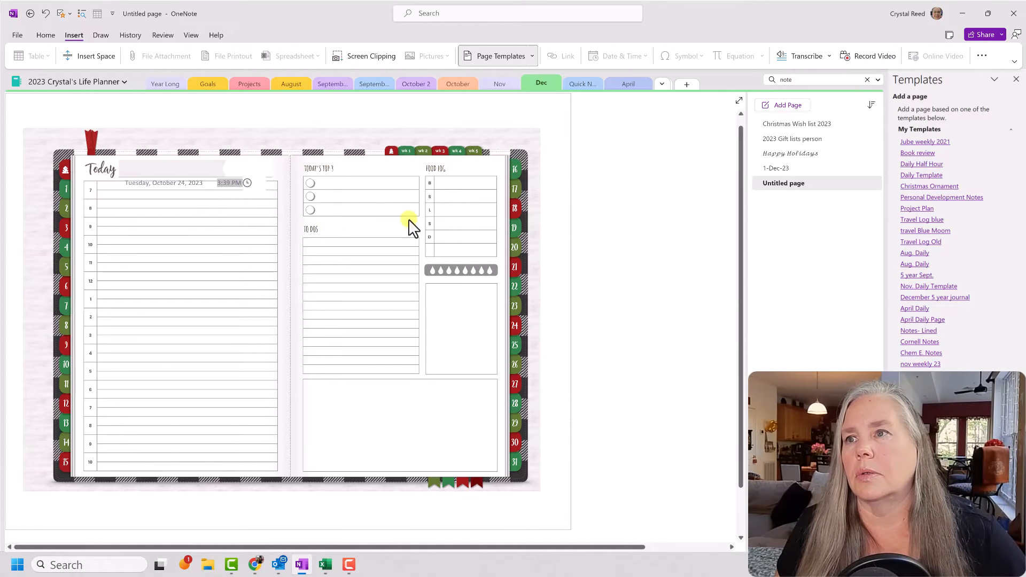
{"action": "right_click", "coordinate": [229, 182]}
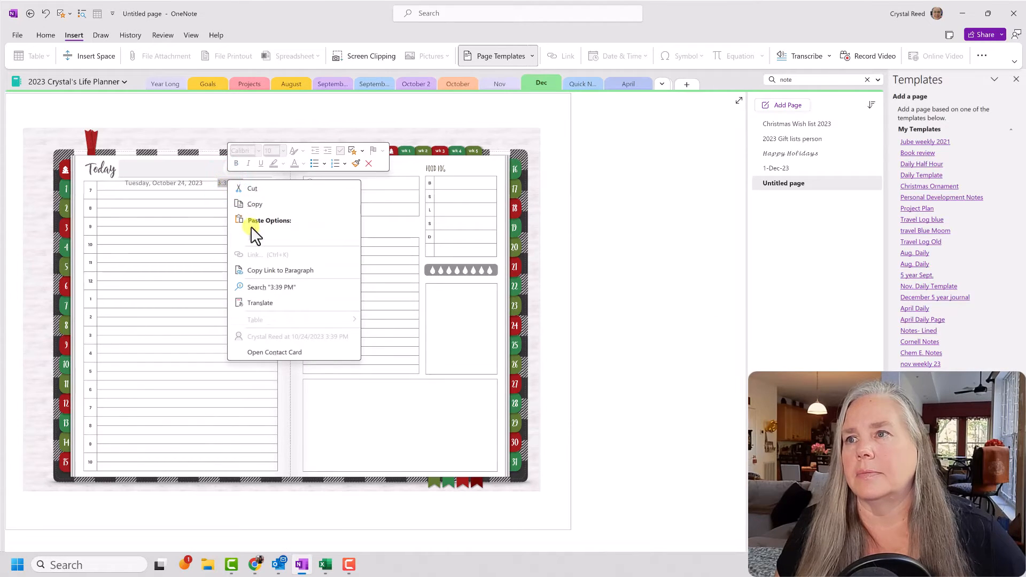
{"action": "left_click", "coordinate": [197, 187]}
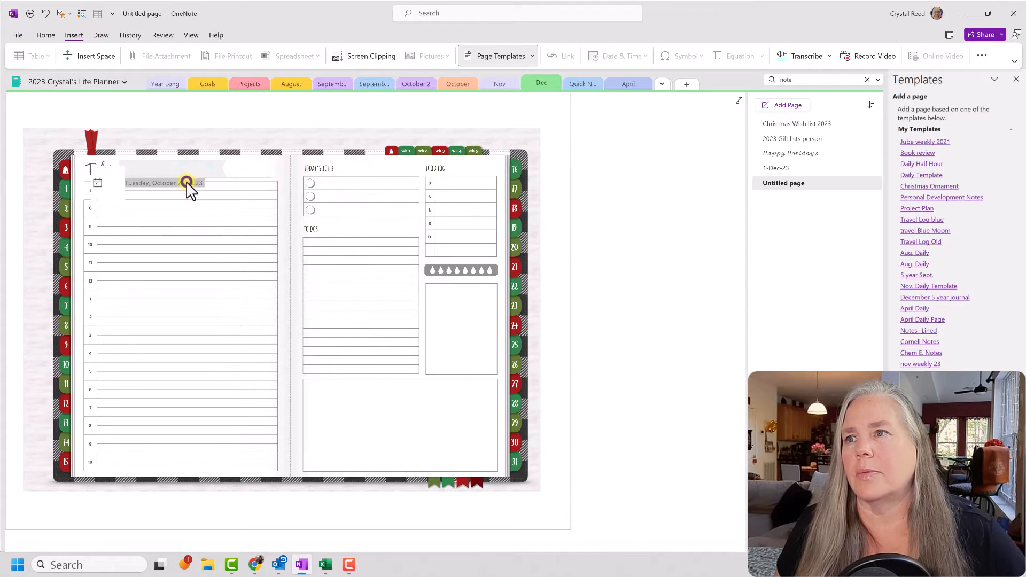
{"action": "right_click", "coordinate": [186, 182]}
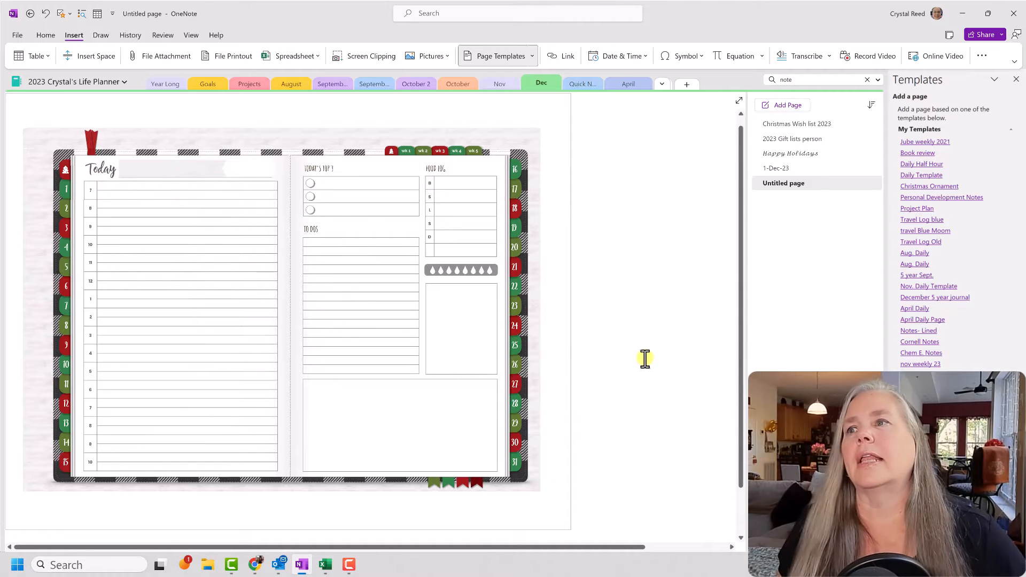
{"action": "left_click", "coordinate": [646, 363]}
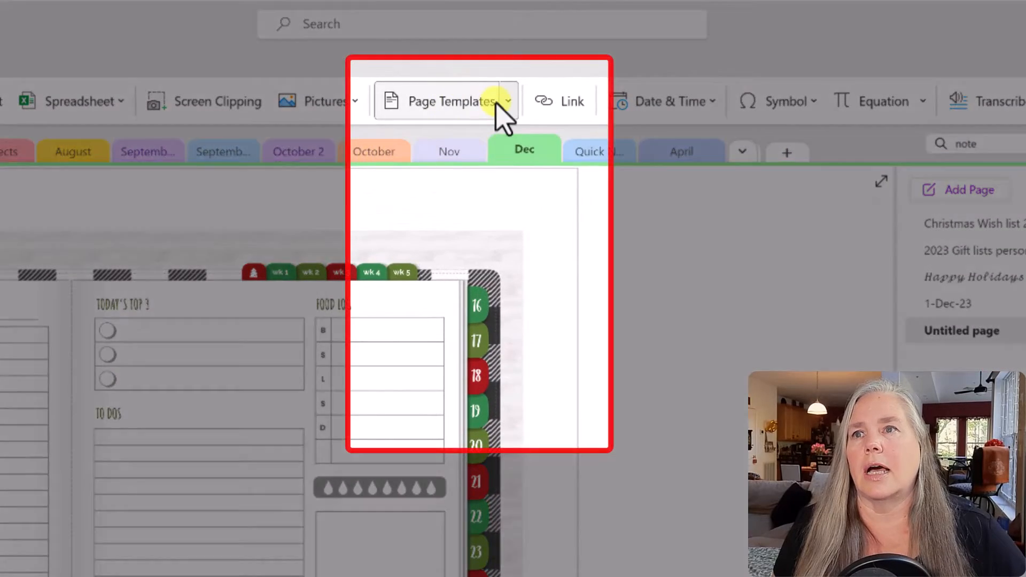
Save the current page as template 'Dec Daily 23' and set it as the section's default.
{"action": "left_click", "coordinate": [446, 101]}
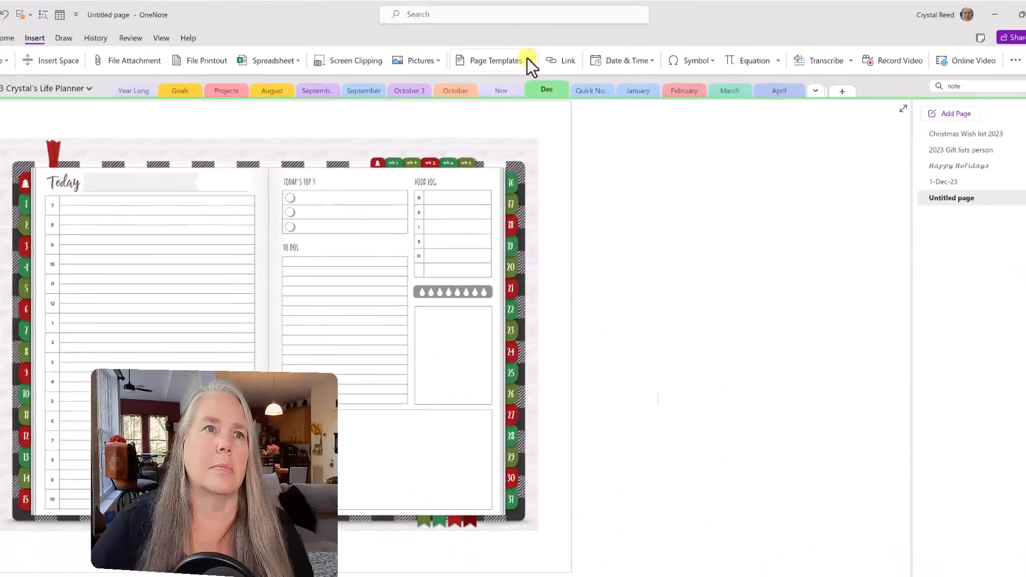
{"action": "left_click", "coordinate": [496, 60]}
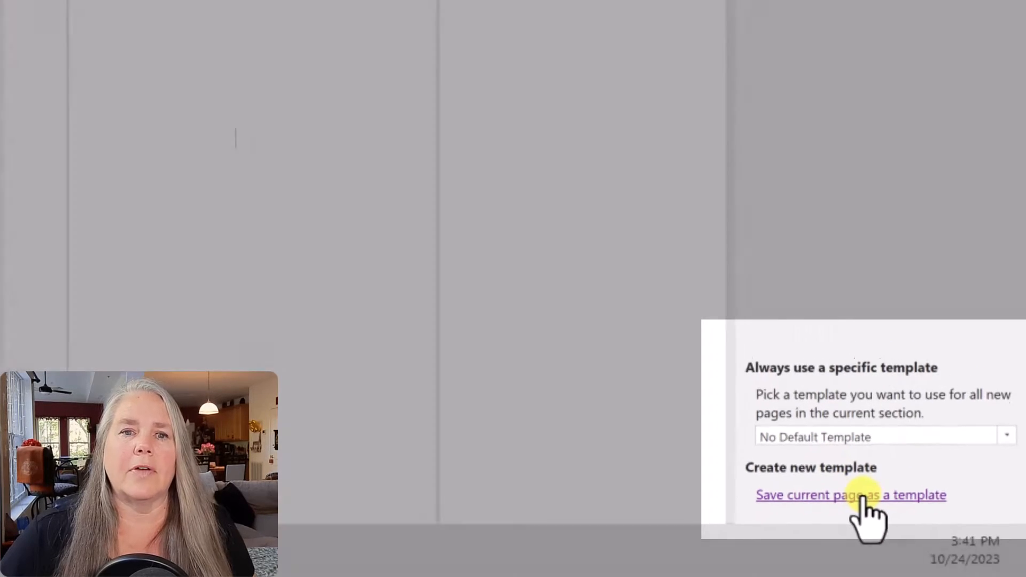
{"action": "left_click", "coordinate": [851, 496]}
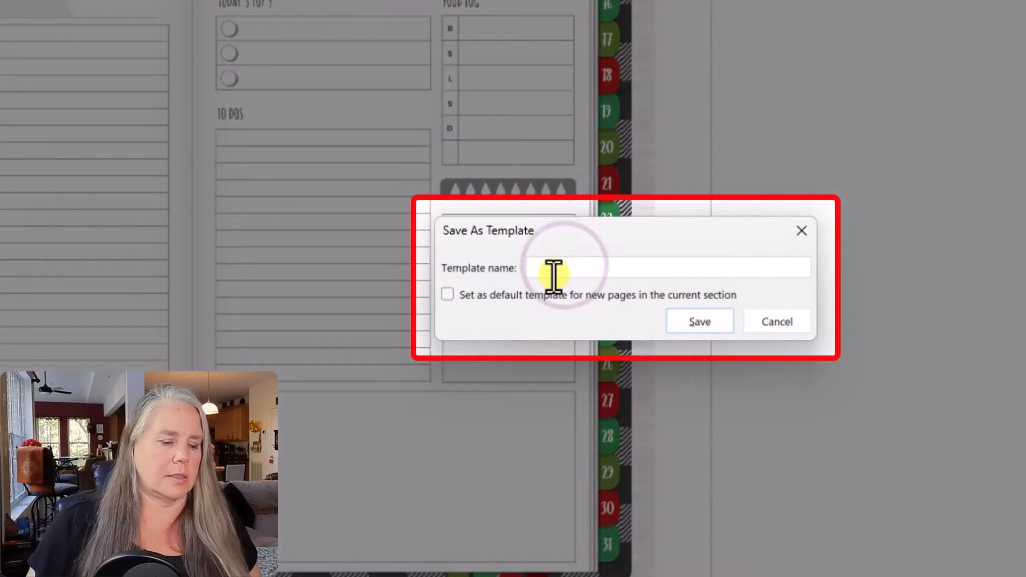
{"action": "type", "text": "Dec Daily 23"}
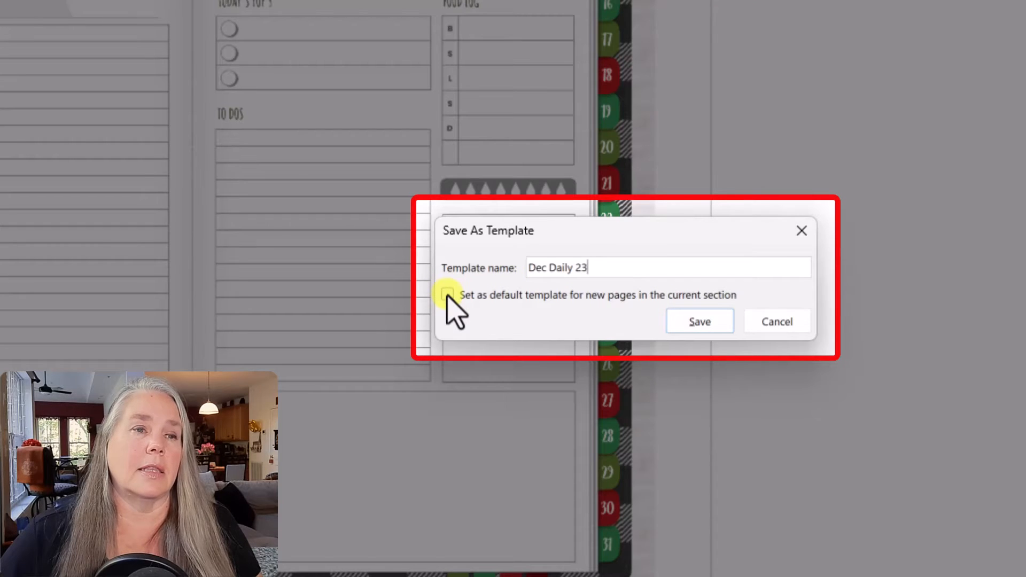
{"action": "left_click", "coordinate": [447, 296]}
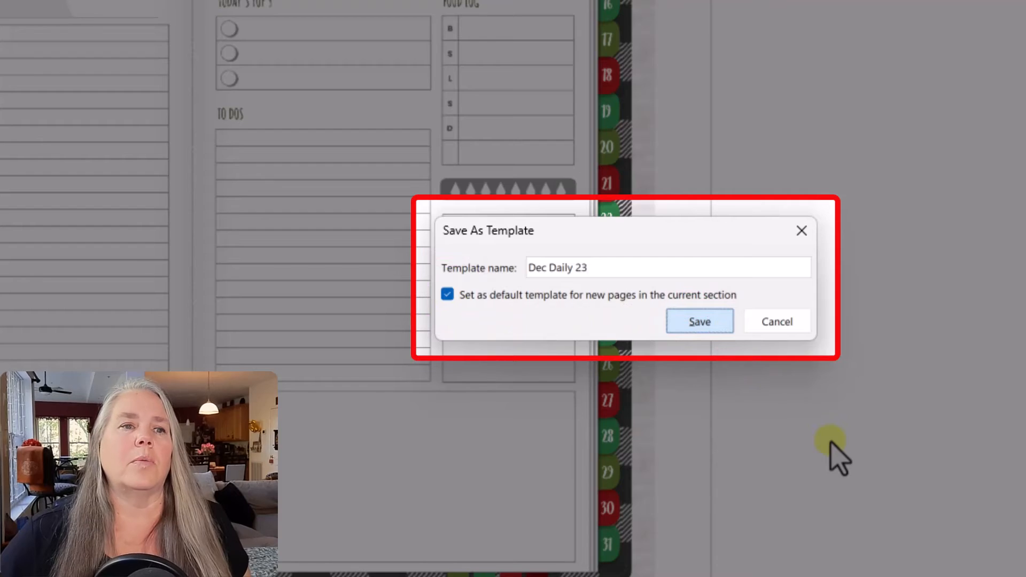
{"action": "left_click", "coordinate": [699, 320]}
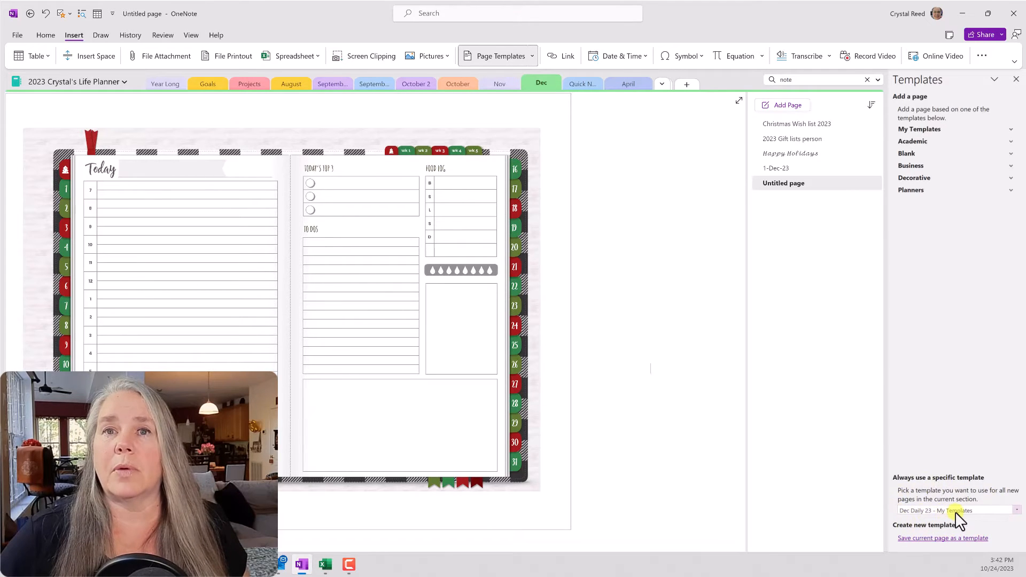
{"action": "mouse_move", "coordinate": [791, 490]}
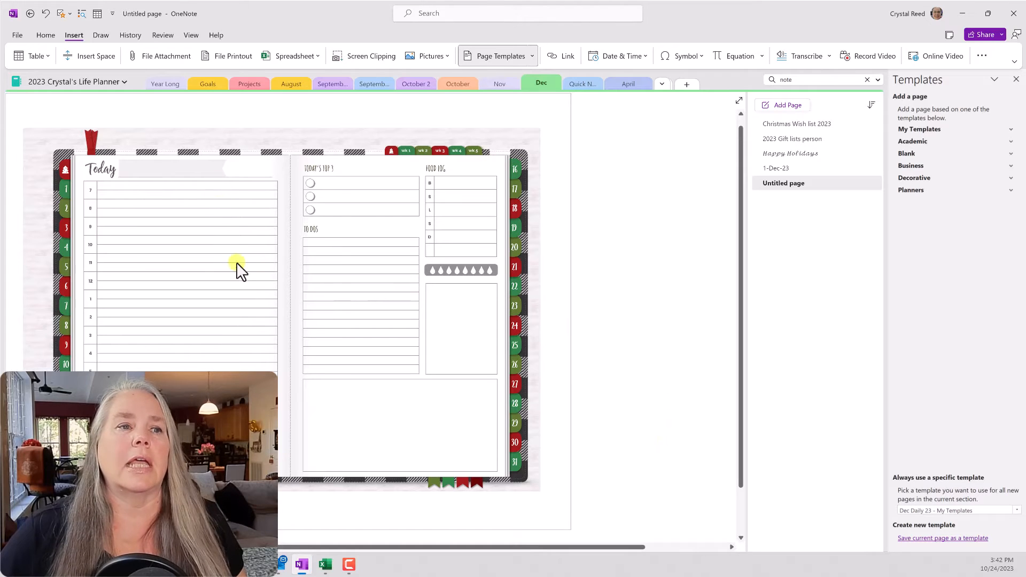
{"action": "mouse_move", "coordinate": [466, 213]}
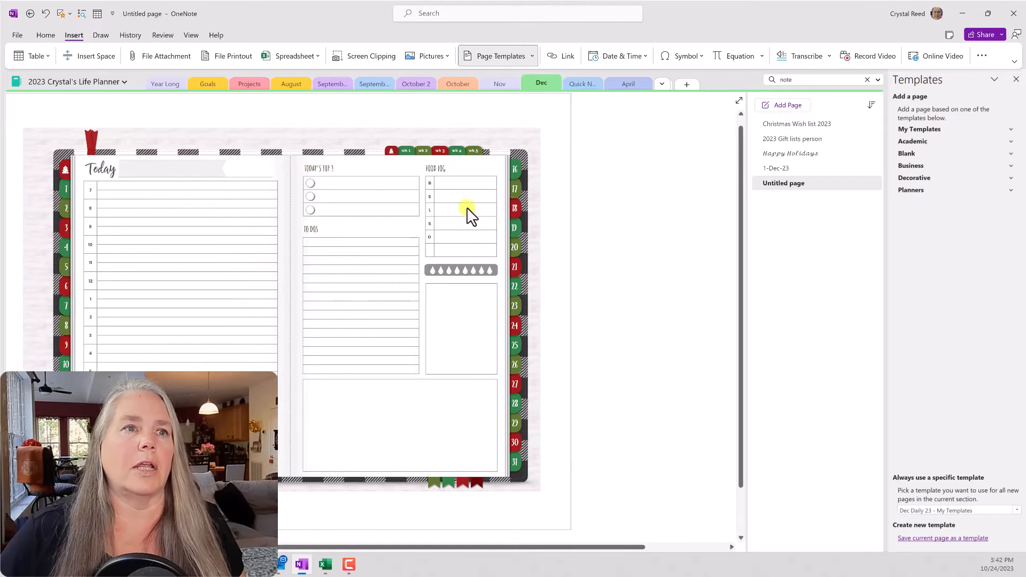
{"action": "left_click", "coordinate": [776, 168]}
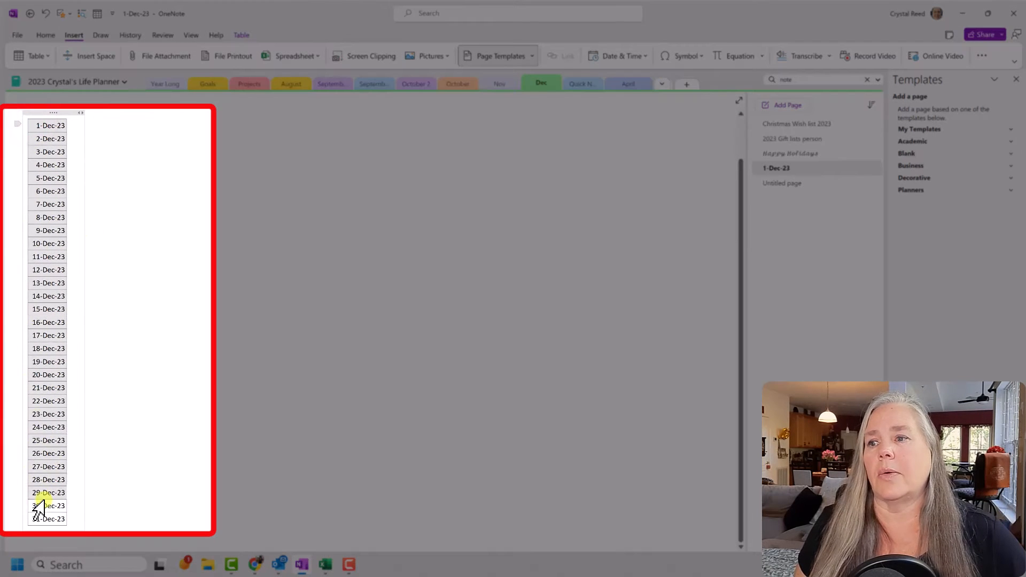
Use Link to Pages on the selected date table to create a page per December date.
{"action": "right_click", "coordinate": [45, 506]}
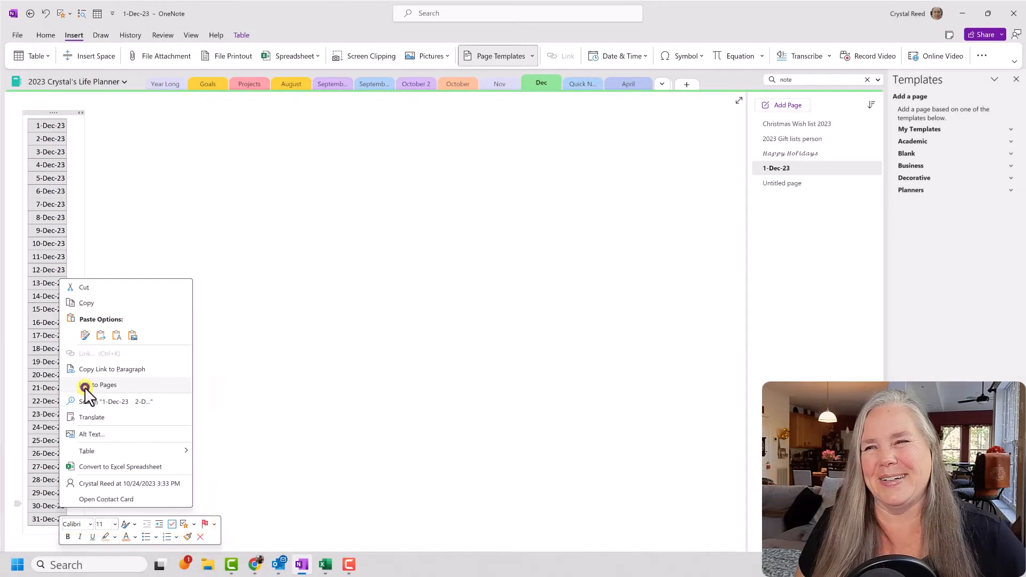
{"action": "left_click", "coordinate": [101, 385]}
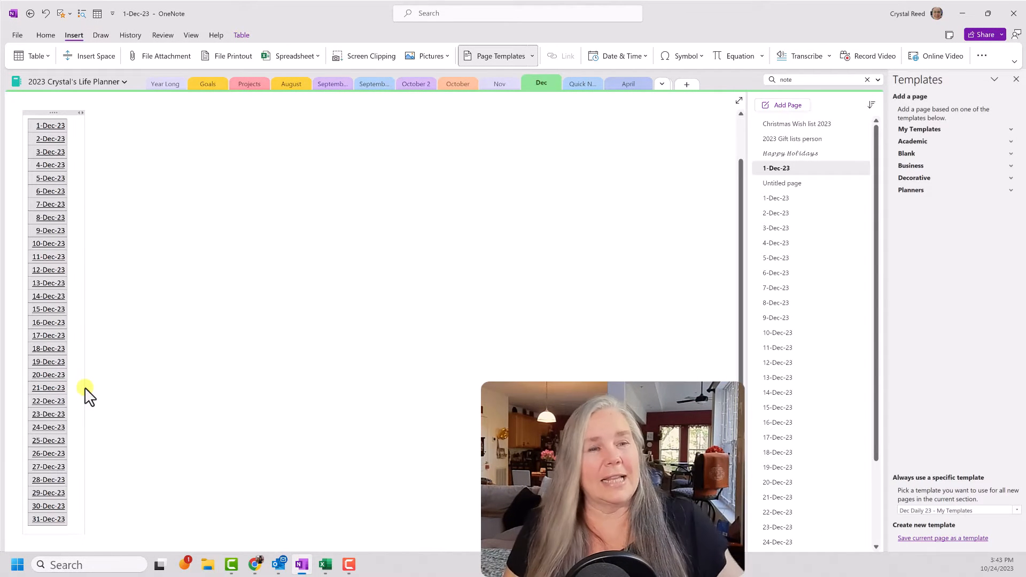
{"action": "mouse_move", "coordinate": [124, 107]}
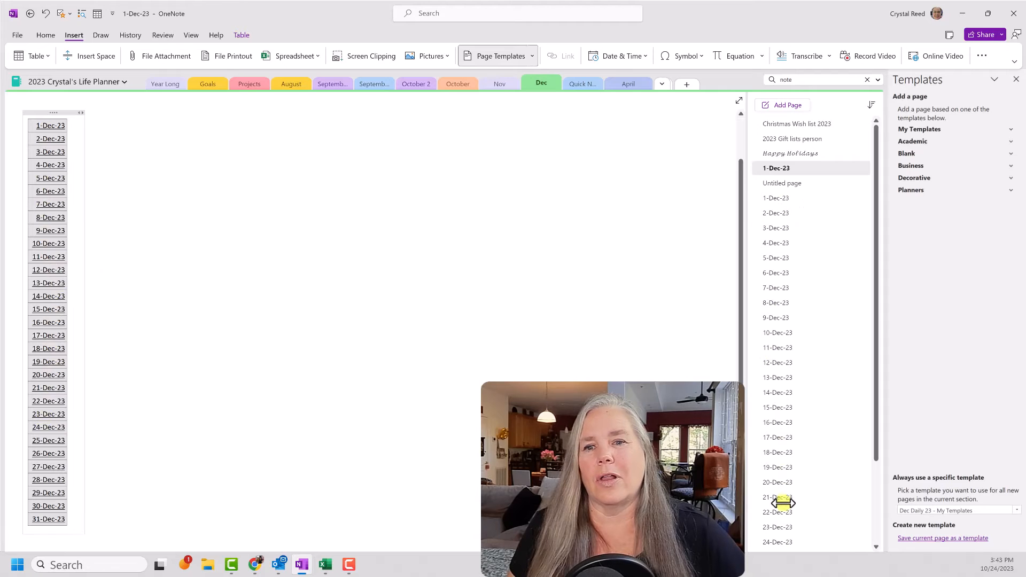
{"action": "mouse_move", "coordinate": [178, 258]}
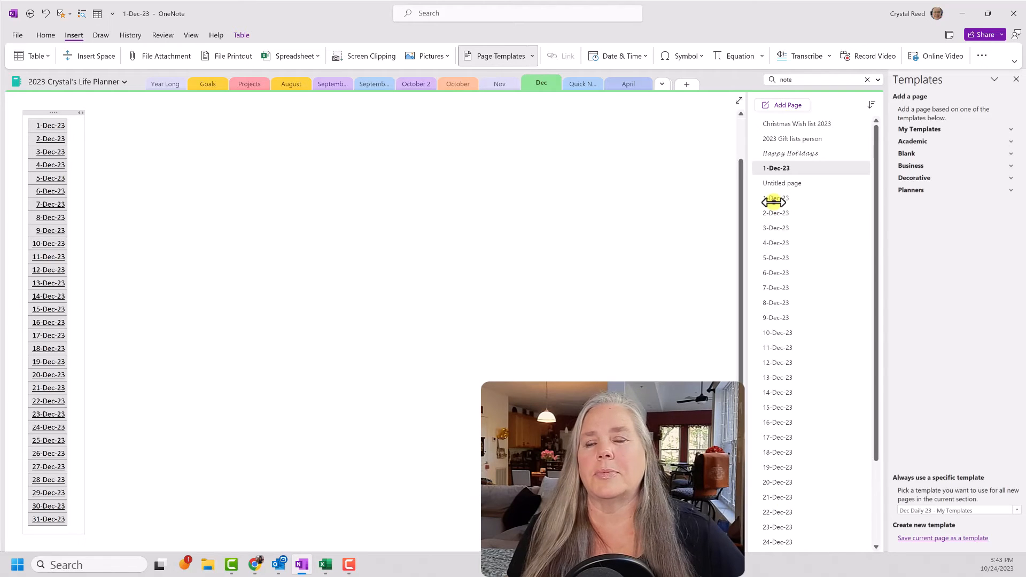
Review the 1-Dec-23 and 2-Dec-23 pages, then follow the table link to 9-Dec-23.
{"action": "left_click", "coordinate": [775, 199]}
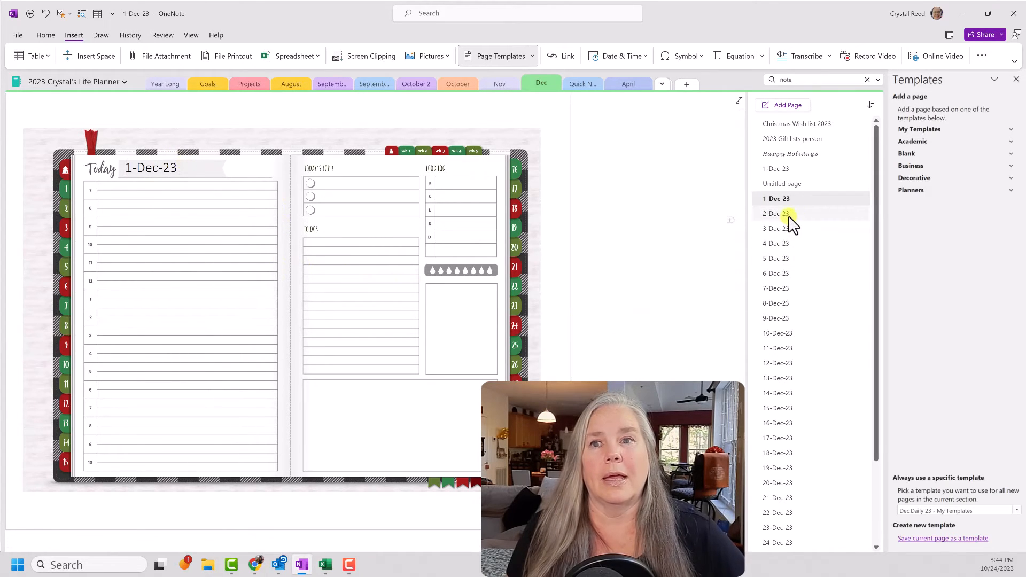
{"action": "left_click", "coordinate": [776, 213]}
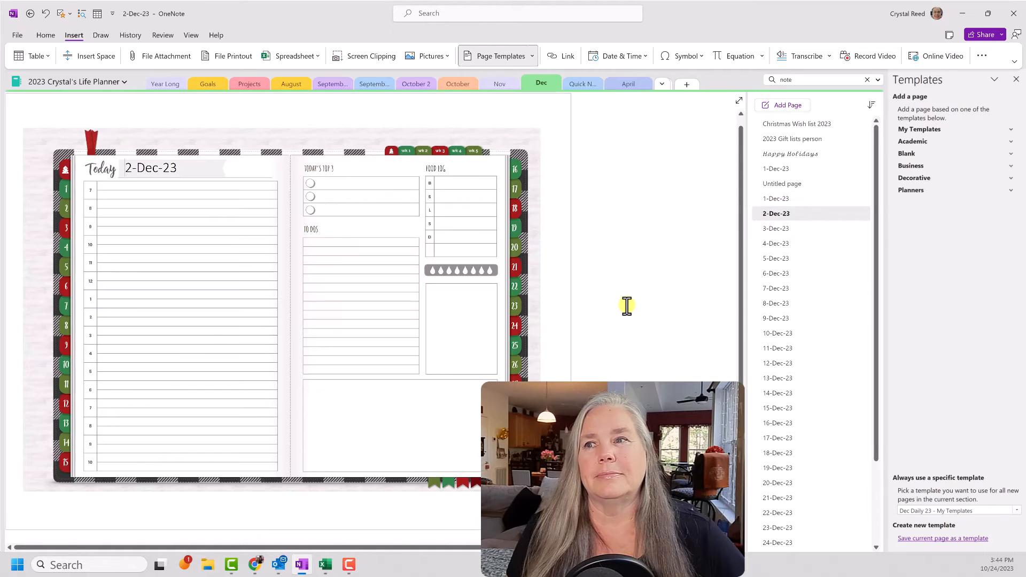
{"action": "mouse_move", "coordinate": [643, 304]}
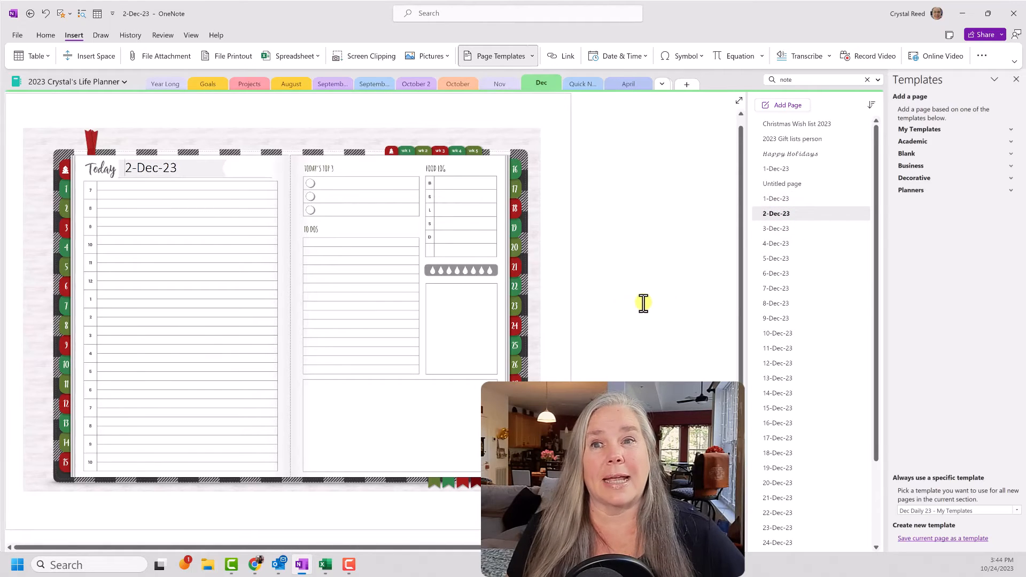
{"action": "left_click", "coordinate": [779, 169]}
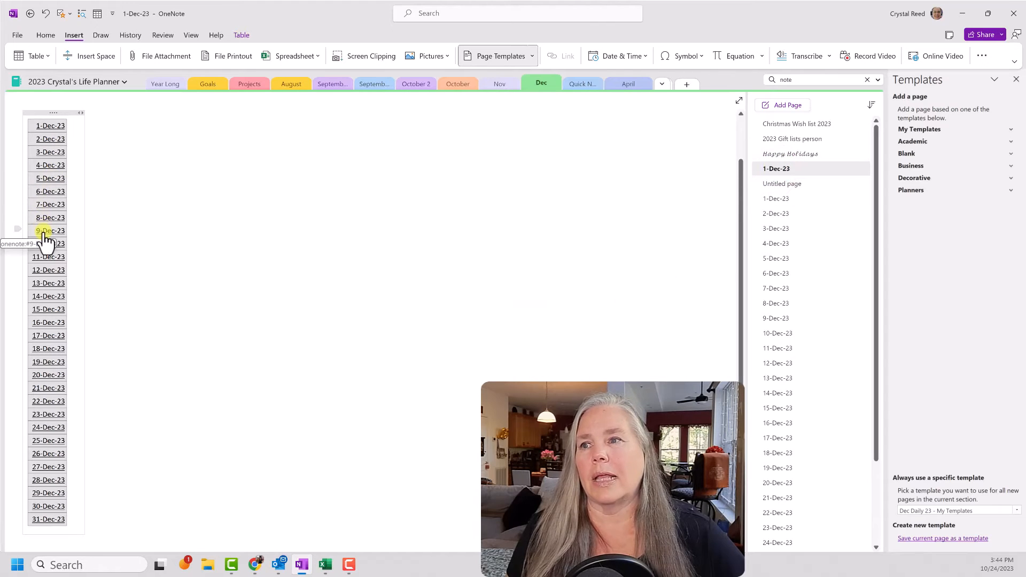
{"action": "left_click", "coordinate": [48, 231]}
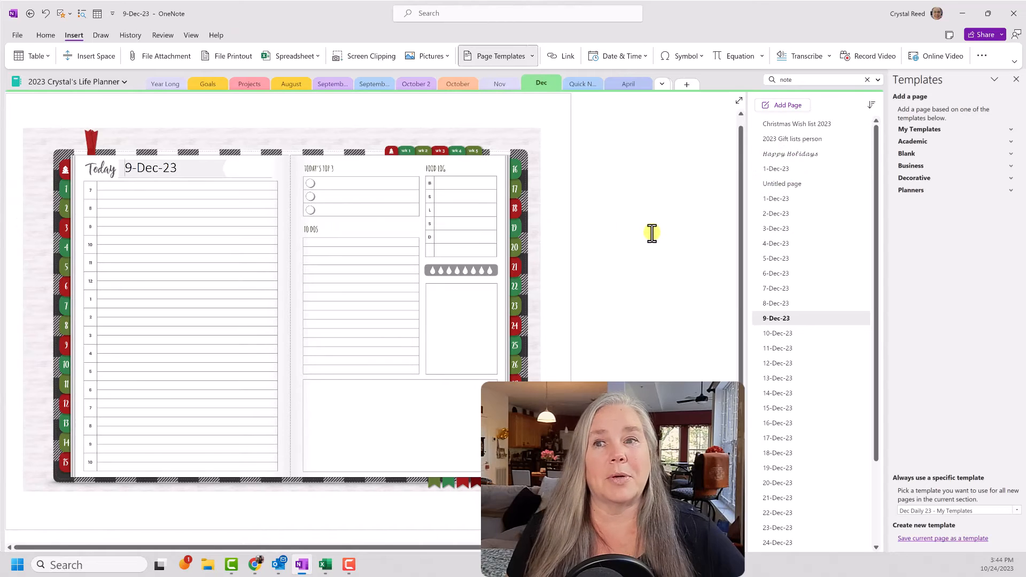
{"action": "mouse_move", "coordinate": [638, 233]}
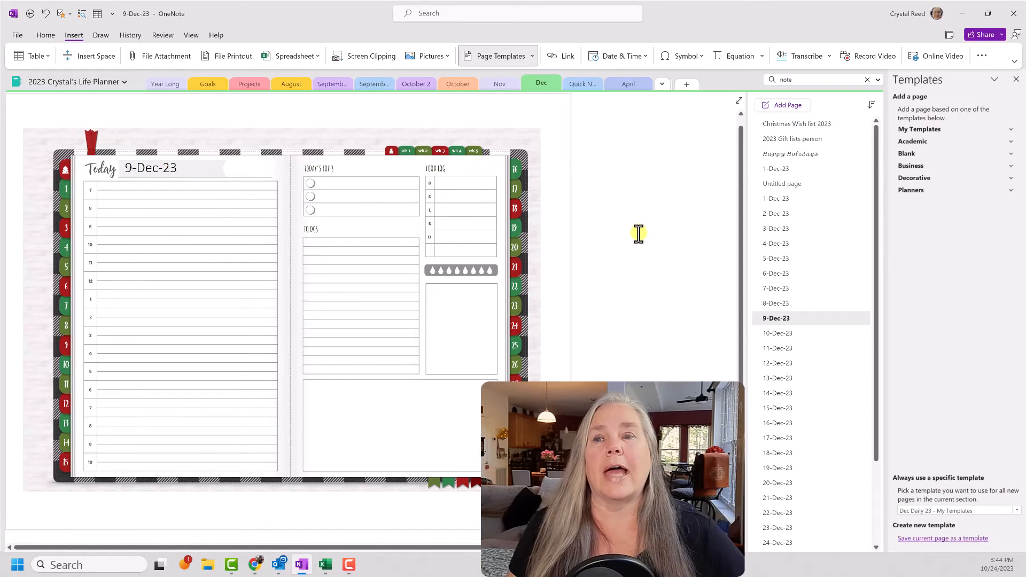
{"action": "mouse_move", "coordinate": [514, 191]}
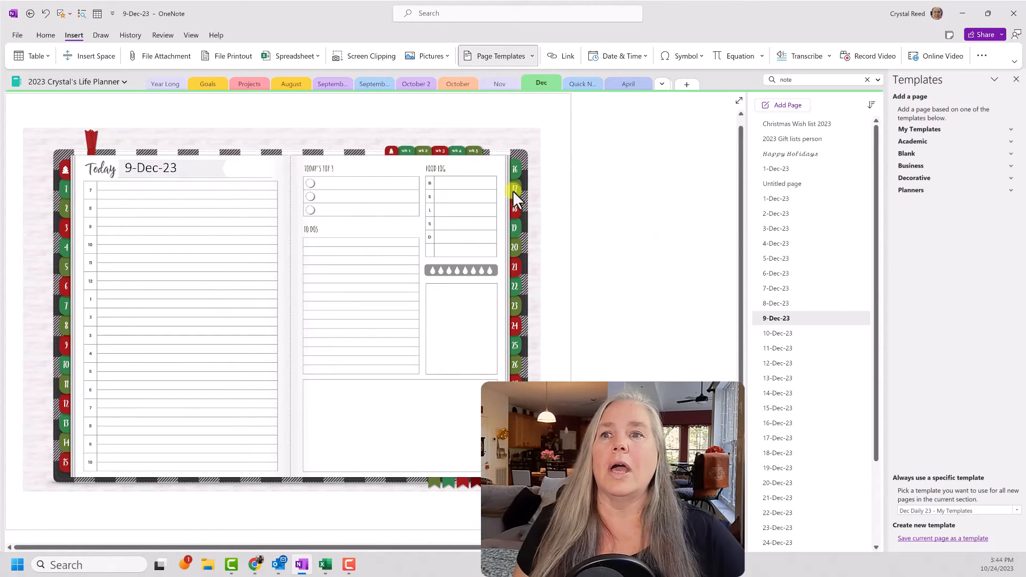
{"action": "mouse_move", "coordinate": [65, 190]}
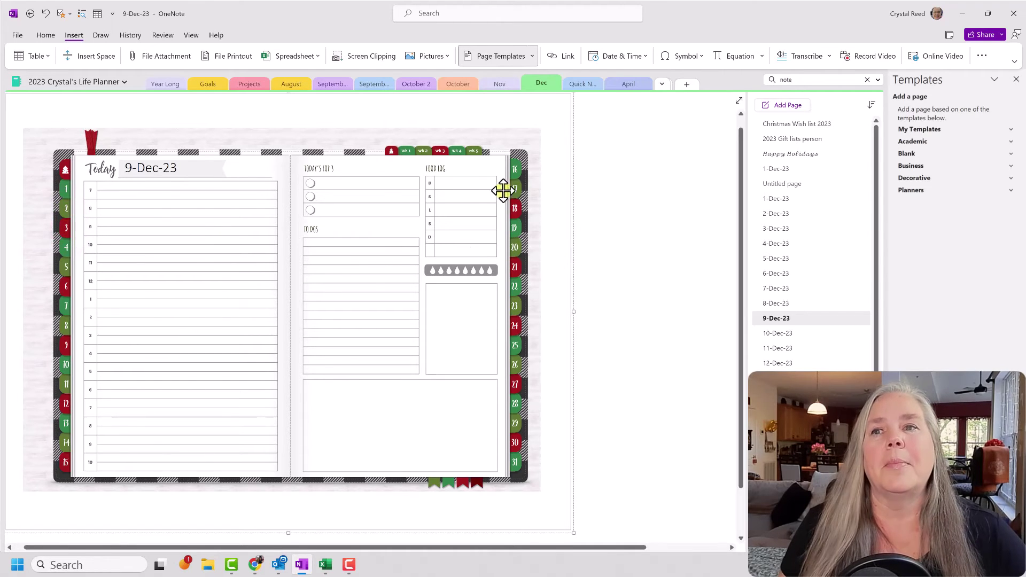
{"action": "mouse_move", "coordinate": [553, 116]}
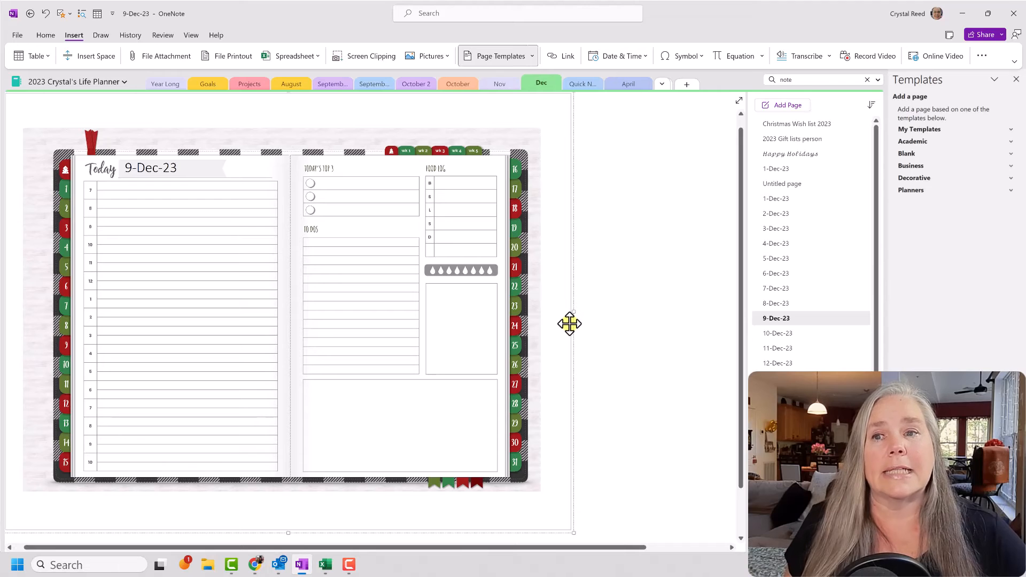
{"action": "mouse_move", "coordinate": [553, 273]}
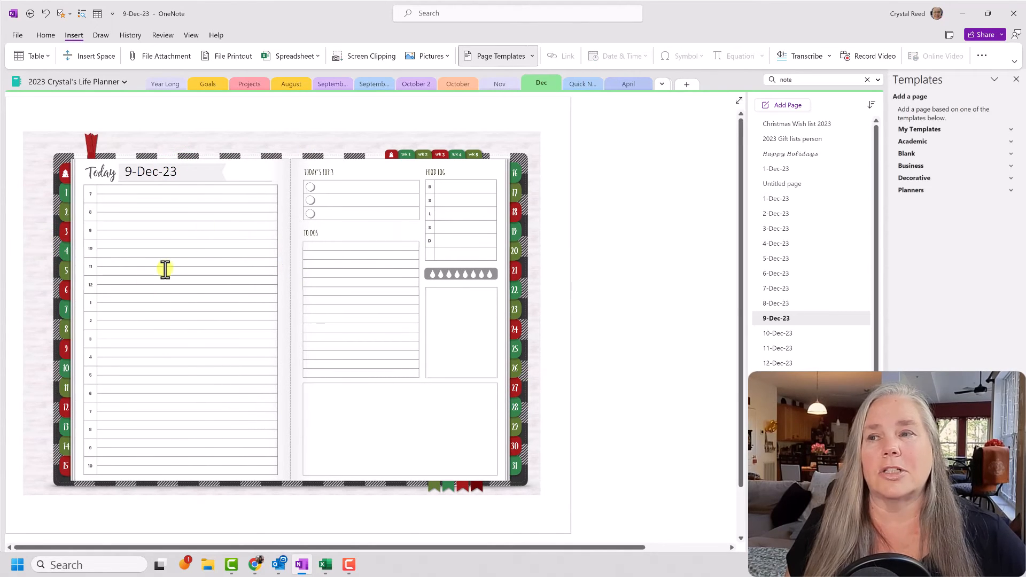
{"action": "mouse_move", "coordinate": [215, 341]}
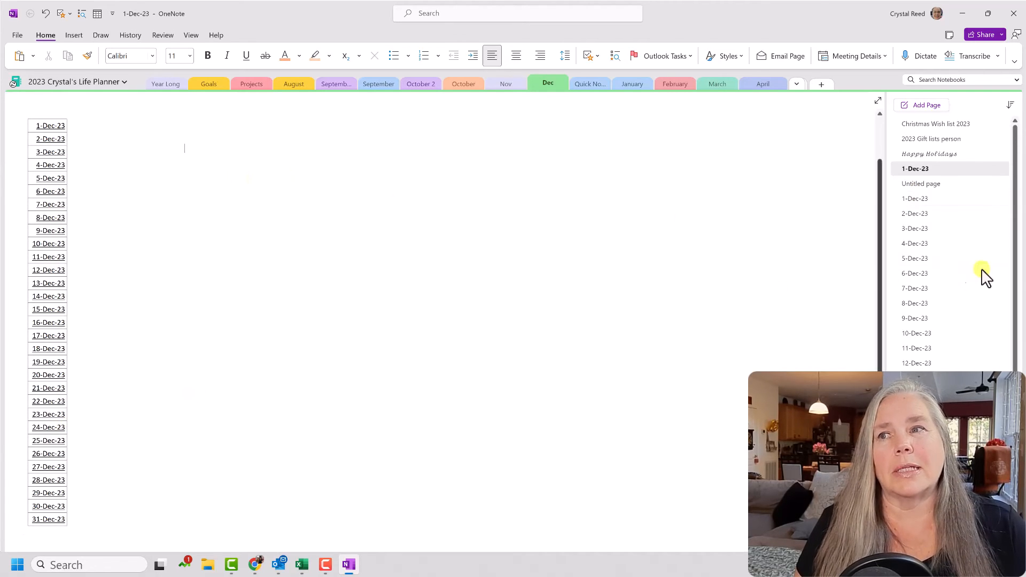
Open the 1-Dec-23 page from the page list to view its holiday daily layout.
{"action": "left_click", "coordinate": [915, 199]}
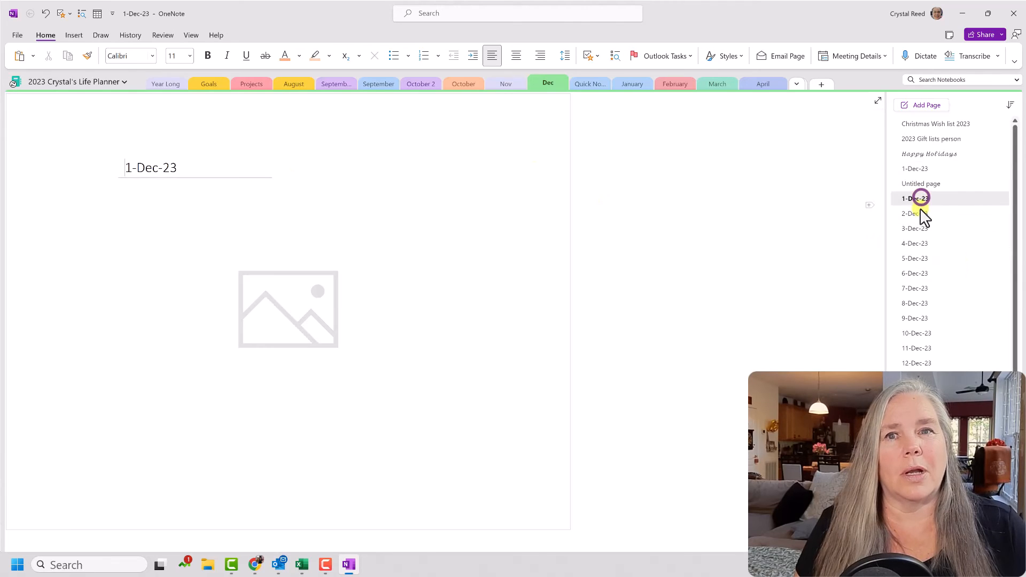
{"action": "left_click", "coordinate": [915, 199]}
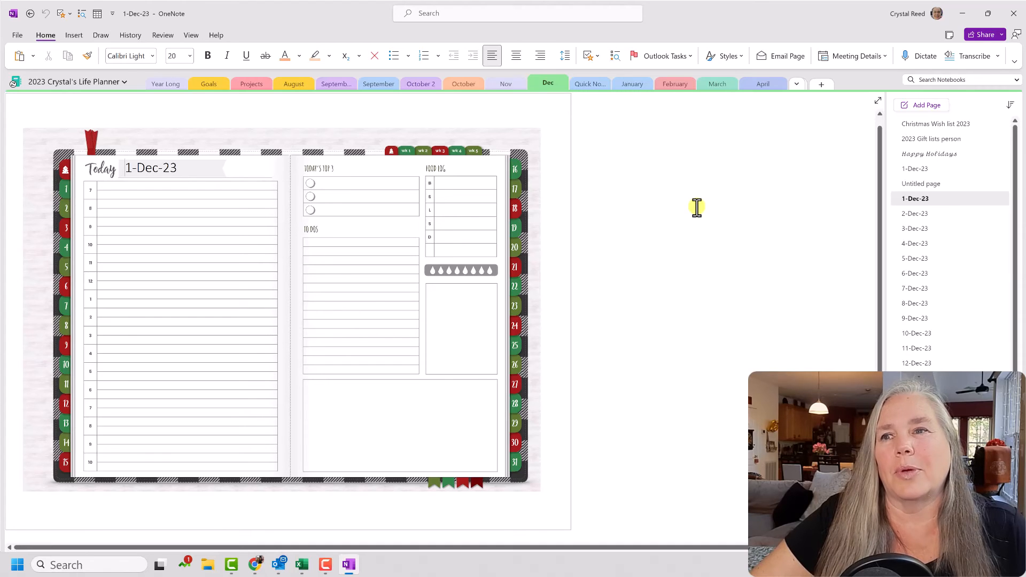
{"action": "mouse_move", "coordinate": [693, 227]}
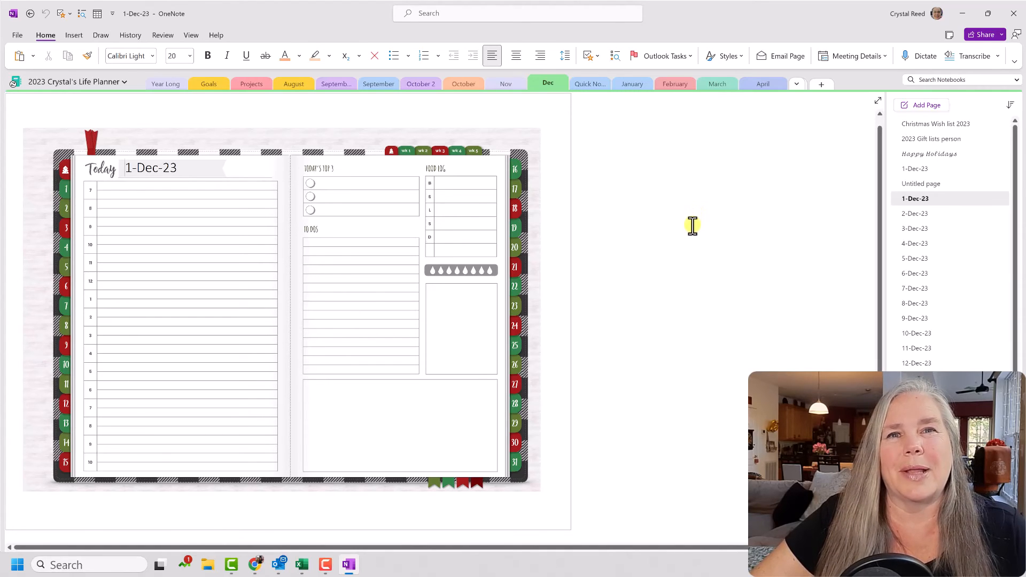